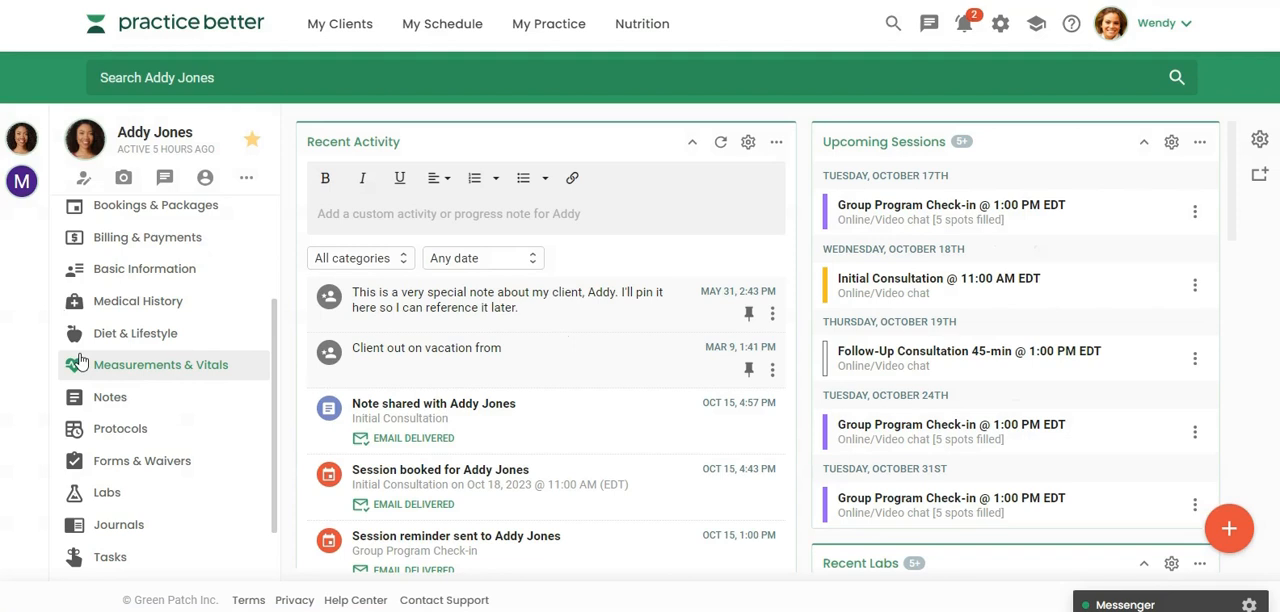
{"action": "left_click", "coordinate": [161, 365]}
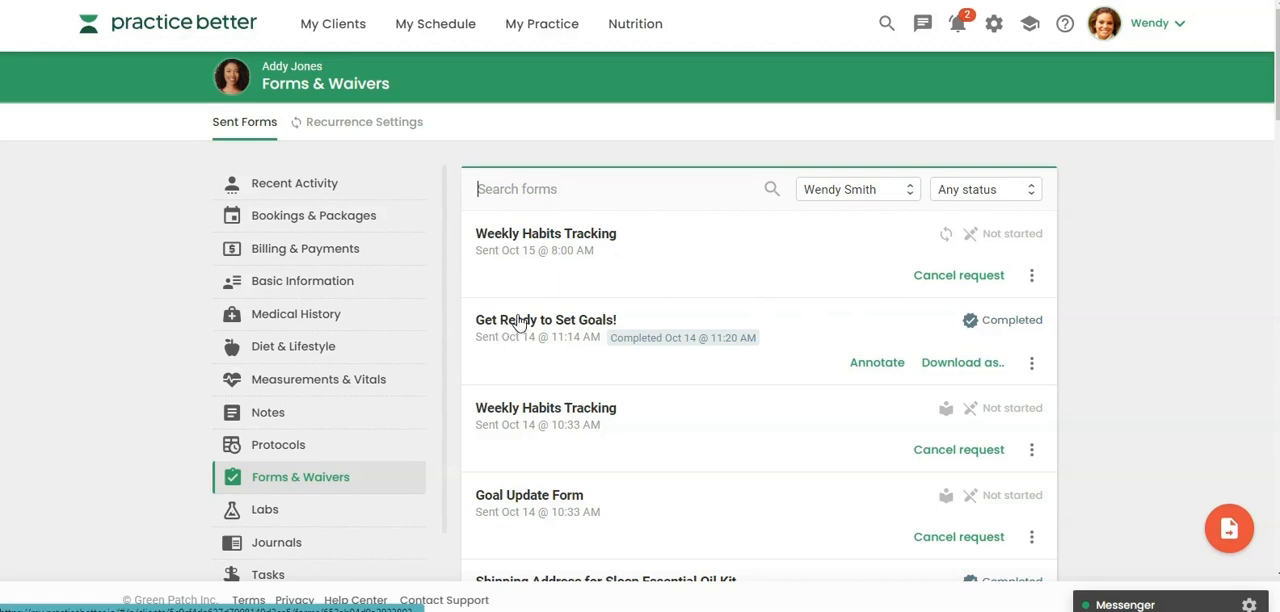
{"action": "mouse_move", "coordinate": [586, 330]}
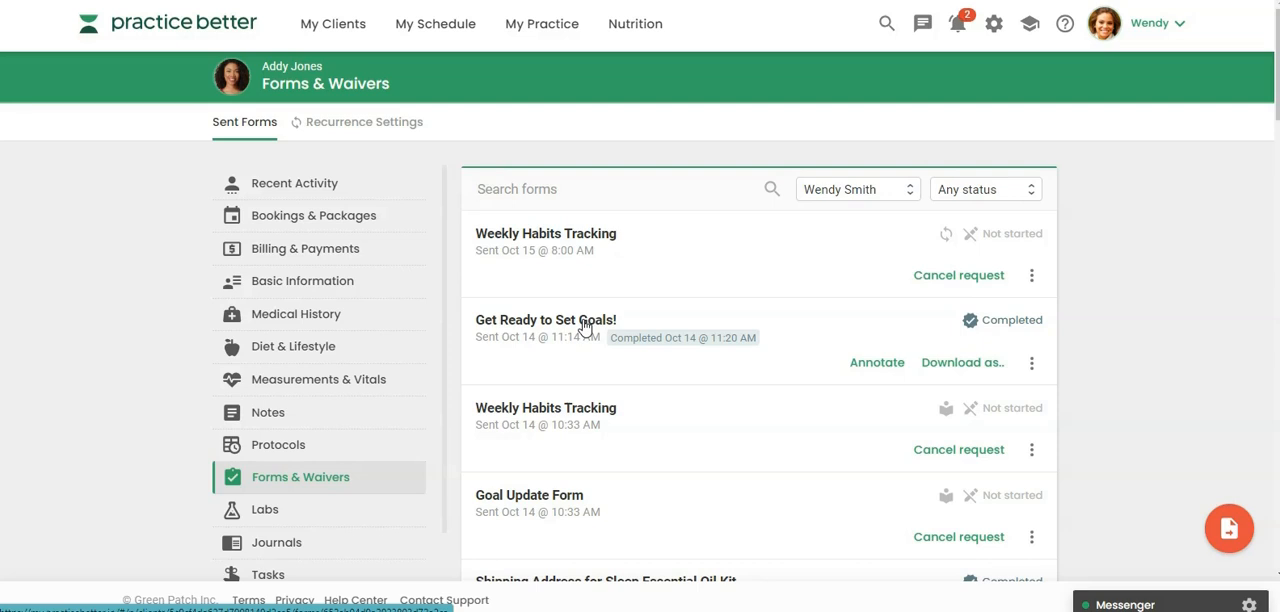
{"action": "mouse_move", "coordinate": [543, 330]}
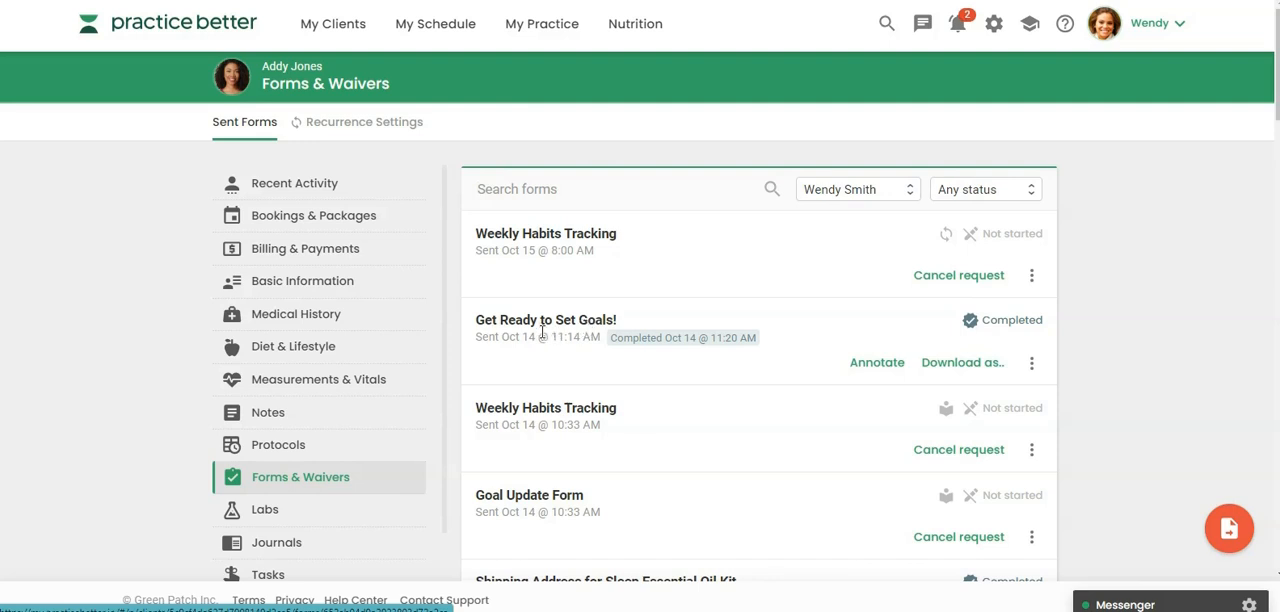
{"action": "mouse_move", "coordinate": [1033, 363]}
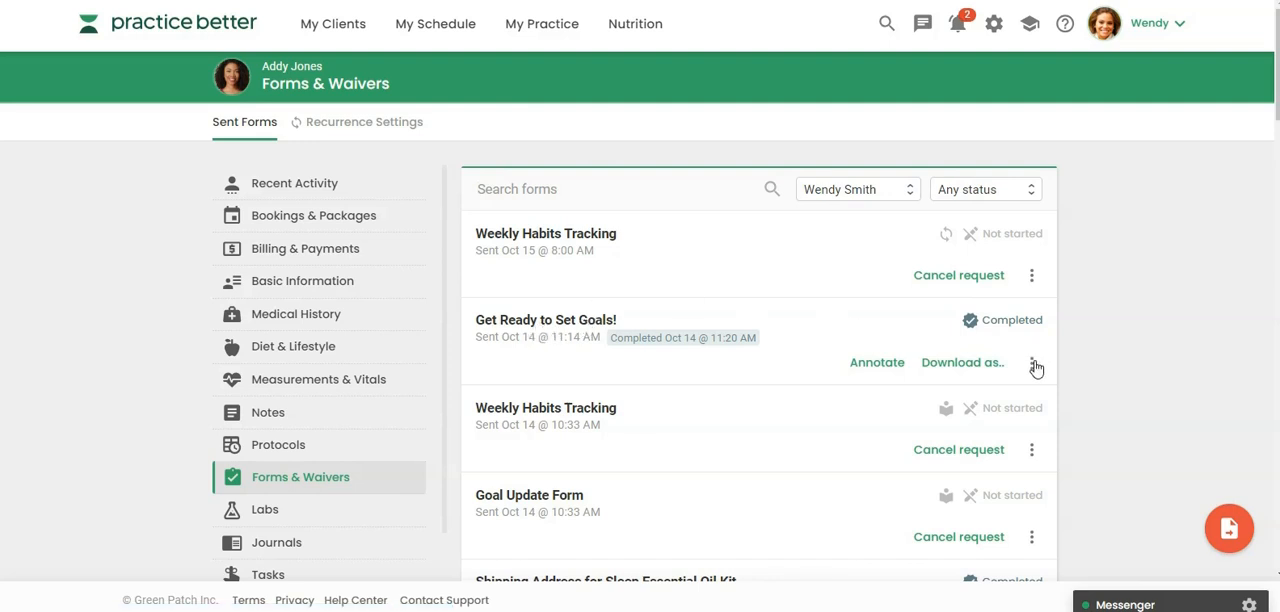
Step: Show the extra actions menu for the completed Get Ready to Set Goals! form
{"action": "left_click", "coordinate": [1035, 366]}
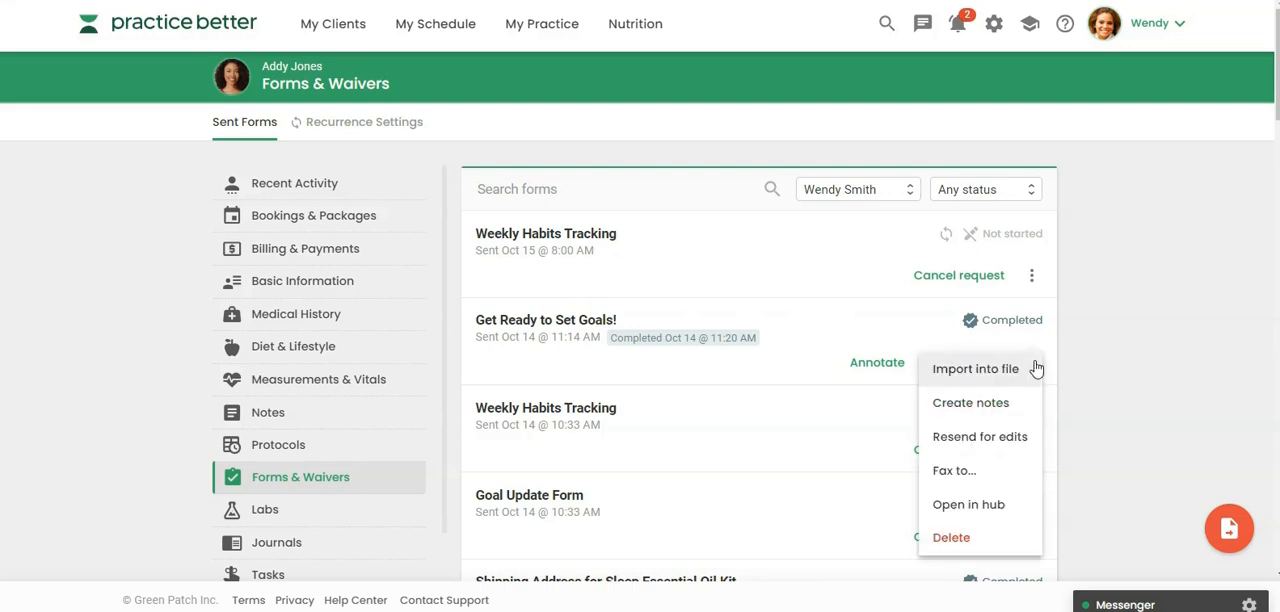
{"action": "mouse_move", "coordinate": [950, 411]}
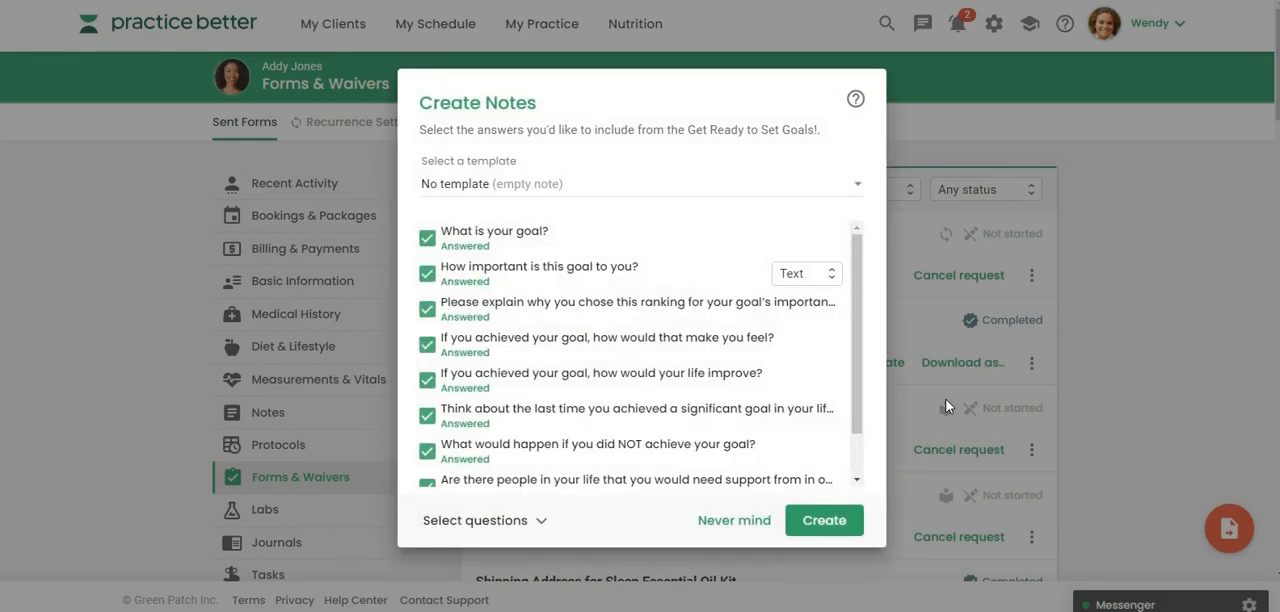
{"action": "mouse_move", "coordinate": [435, 194]}
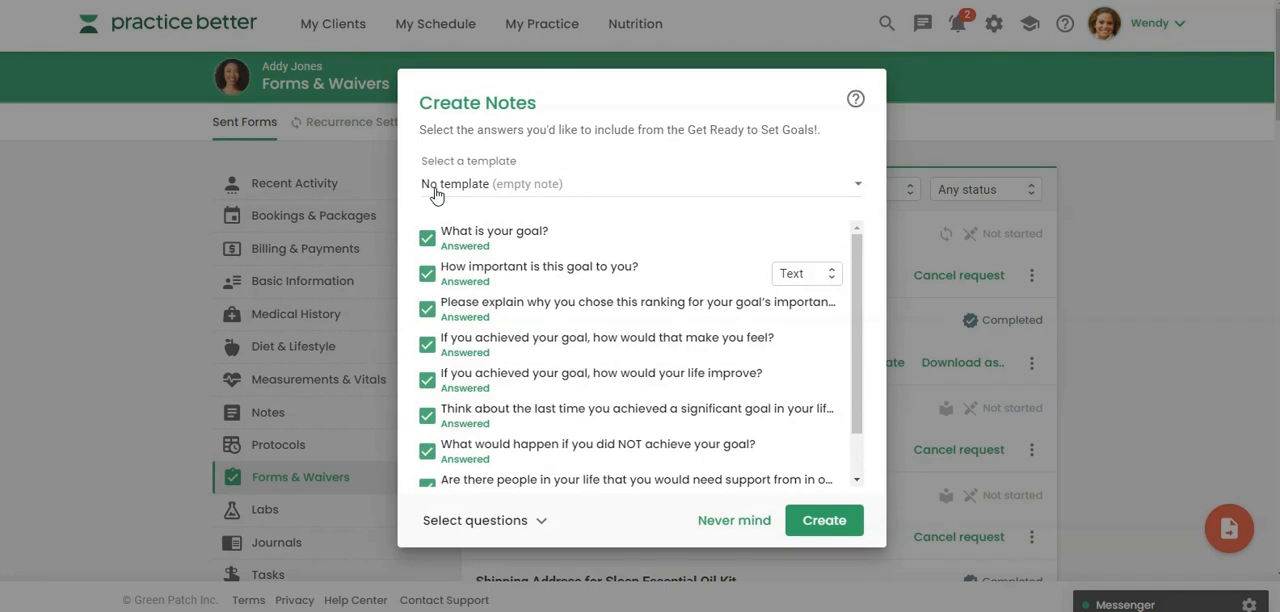
Step: Choose the Client Goal Setting Focus Session template for the new notes
{"action": "left_click", "coordinate": [640, 183]}
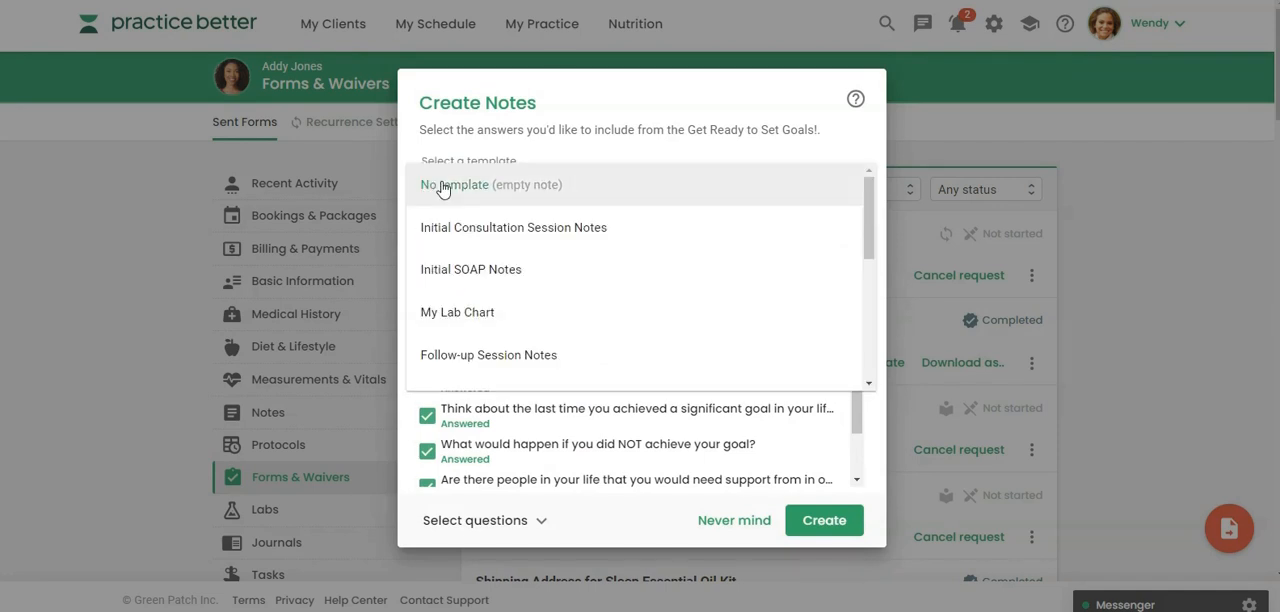
{"action": "scroll", "scroll_direction": "down", "scroll_amount": 3}
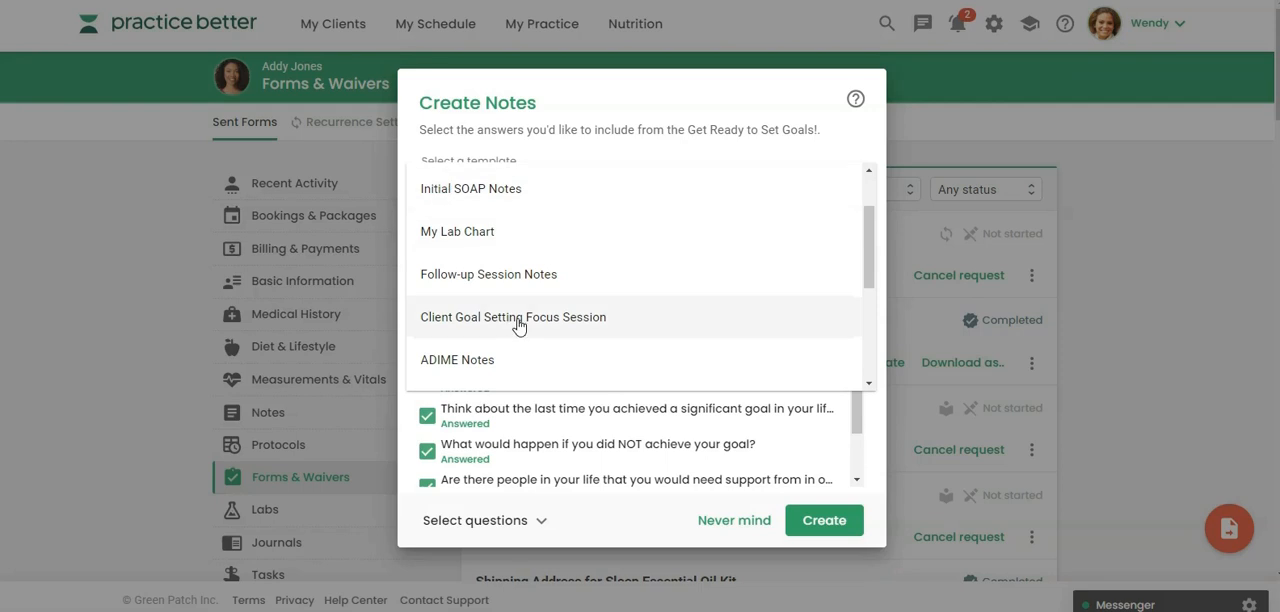
{"action": "mouse_move", "coordinate": [572, 321]}
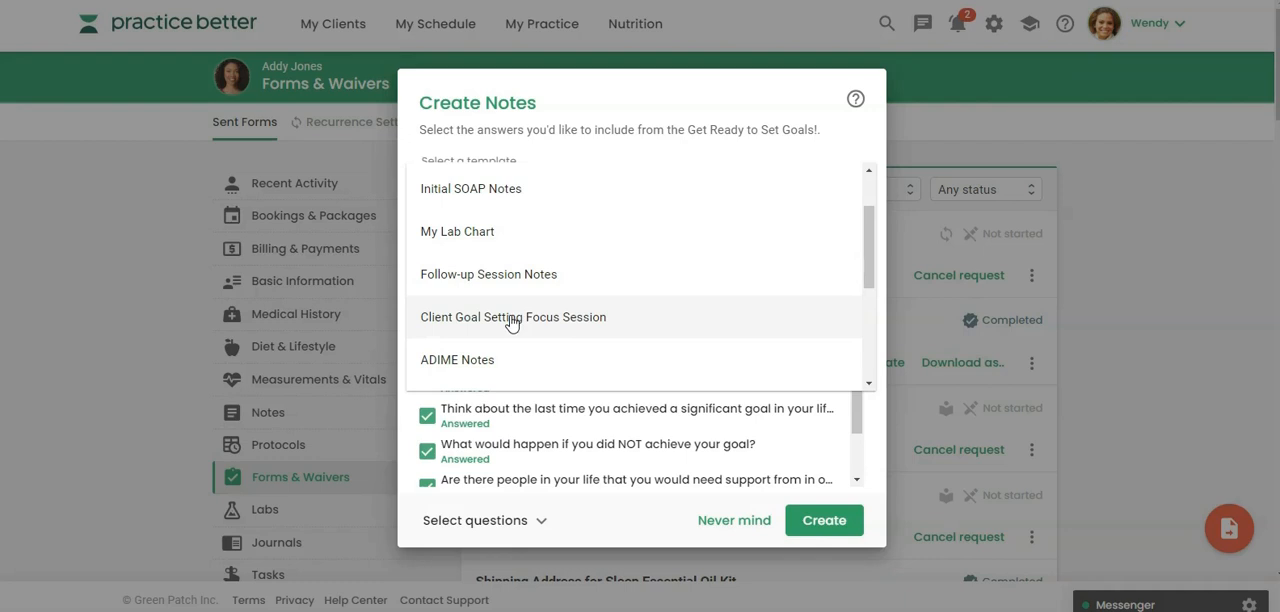
{"action": "left_click", "coordinate": [512, 316]}
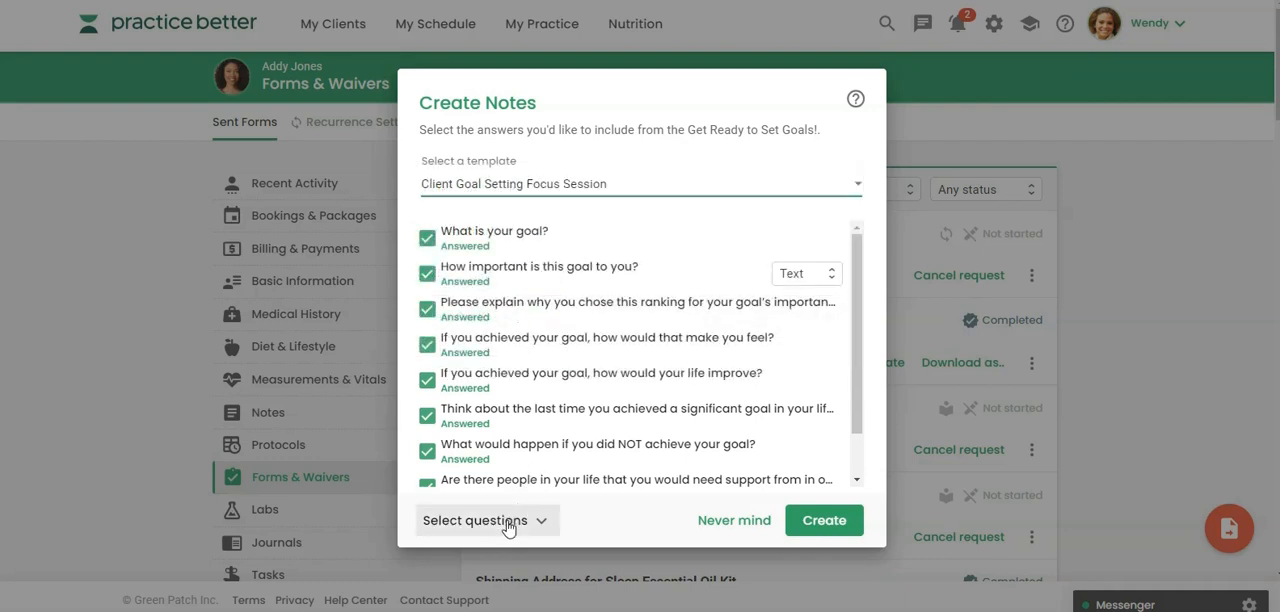
Step: Set the question selection to Questions with answers
{"action": "left_click", "coordinate": [480, 520]}
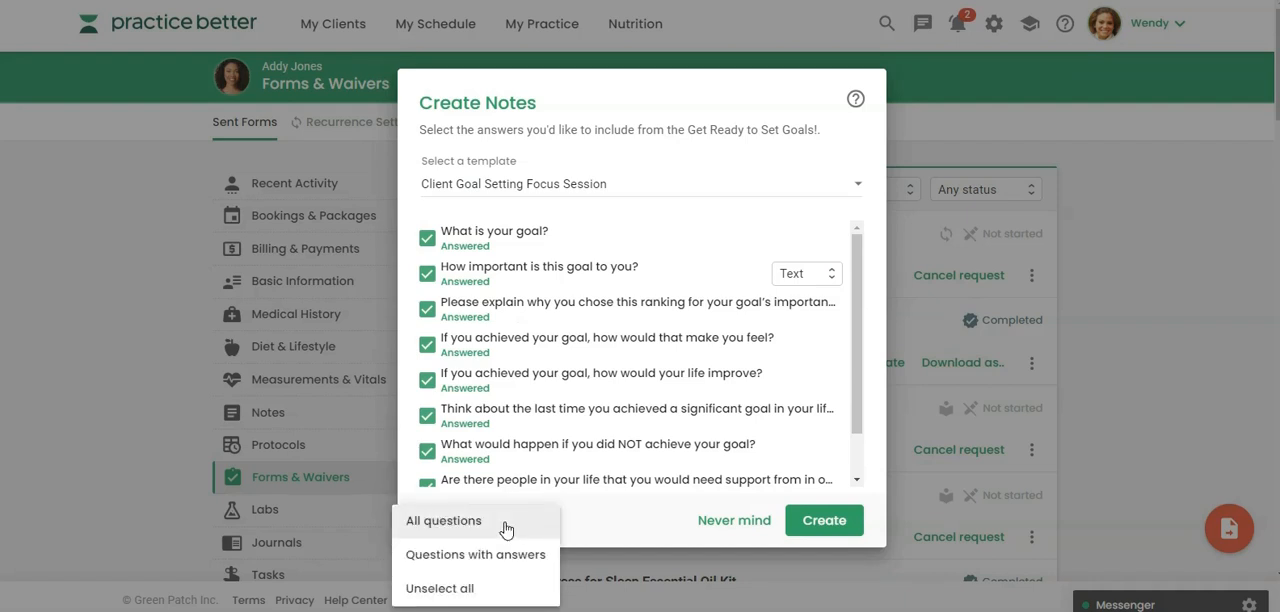
{"action": "mouse_move", "coordinate": [453, 526]}
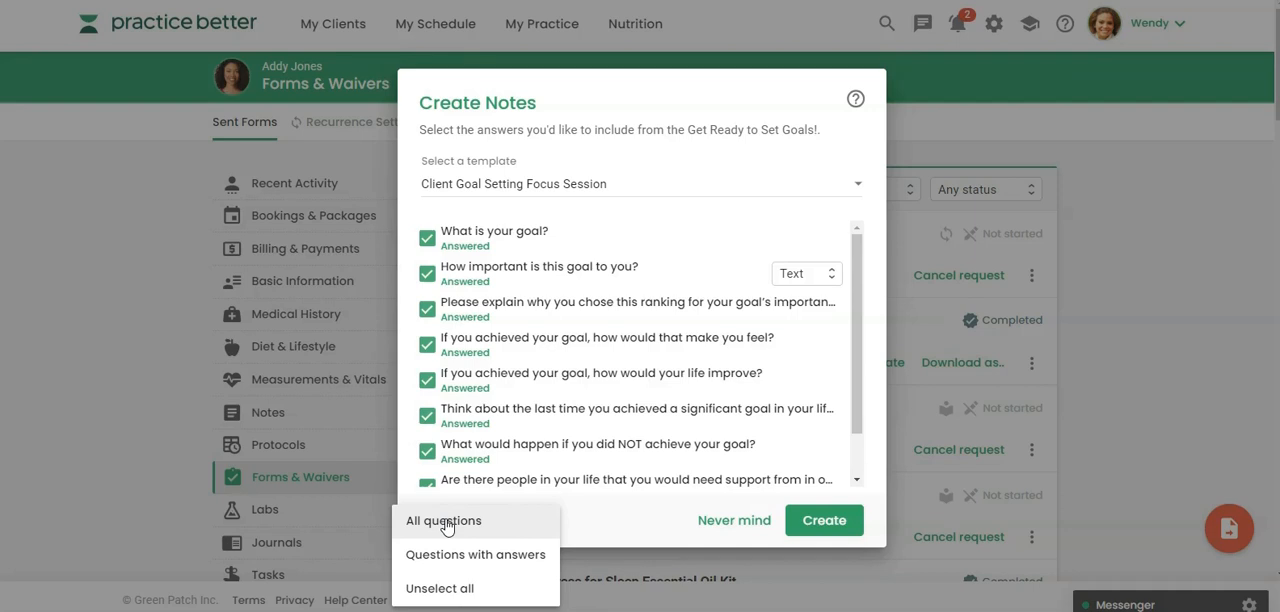
{"action": "mouse_move", "coordinate": [412, 531]}
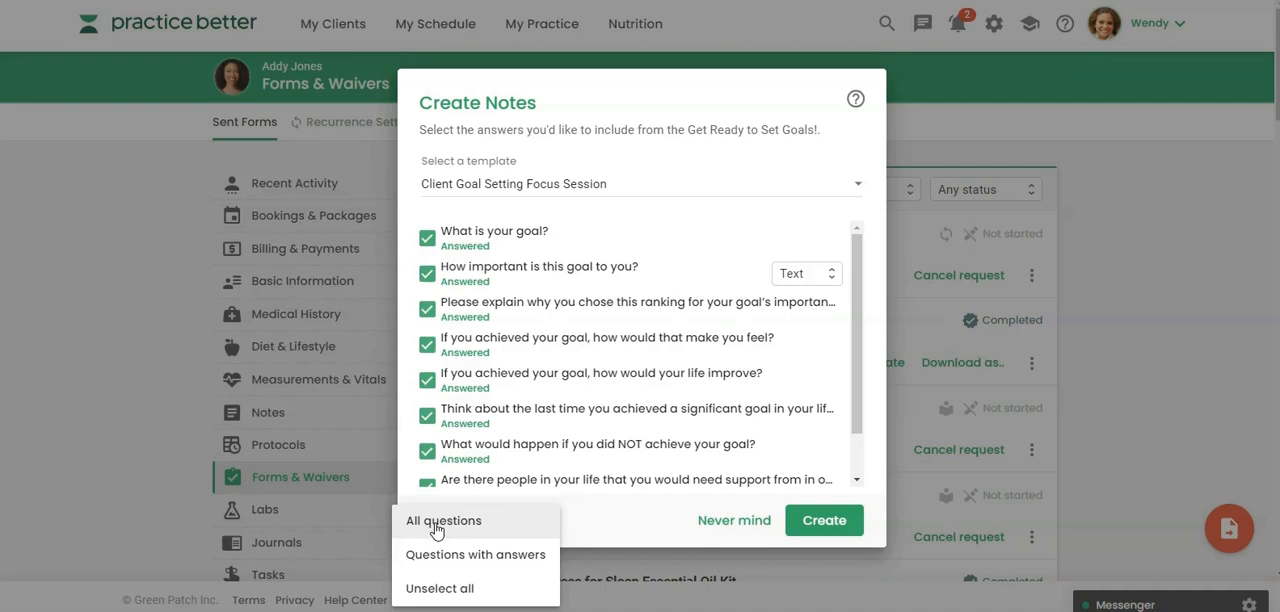
{"action": "mouse_move", "coordinate": [434, 526]}
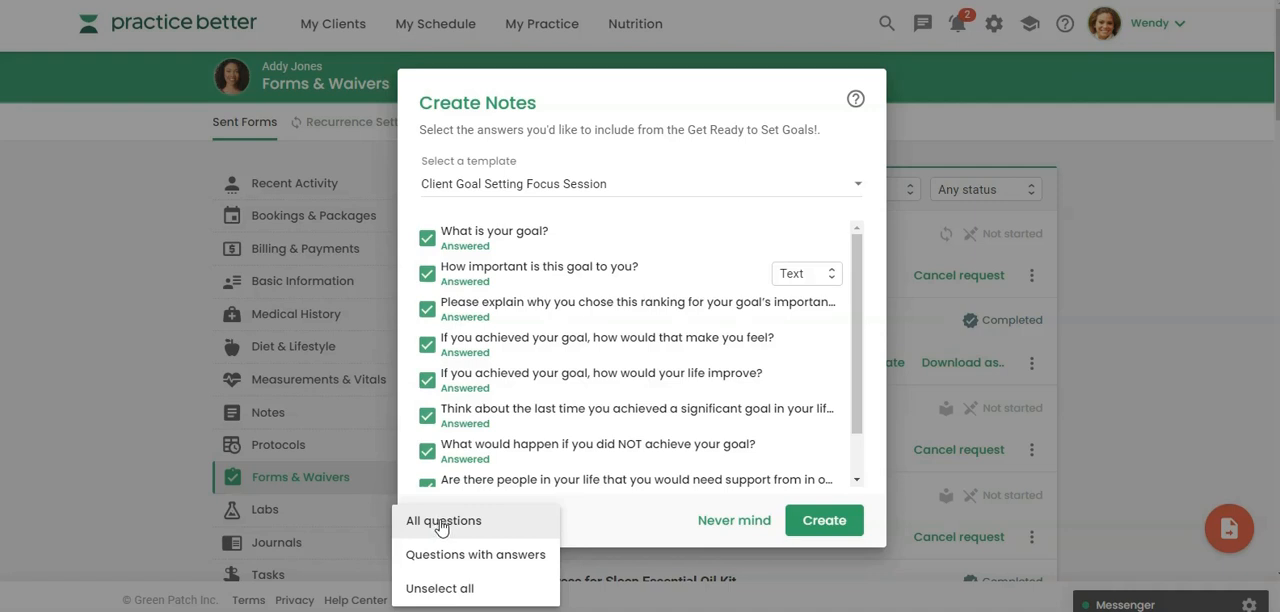
{"action": "mouse_move", "coordinate": [452, 535]}
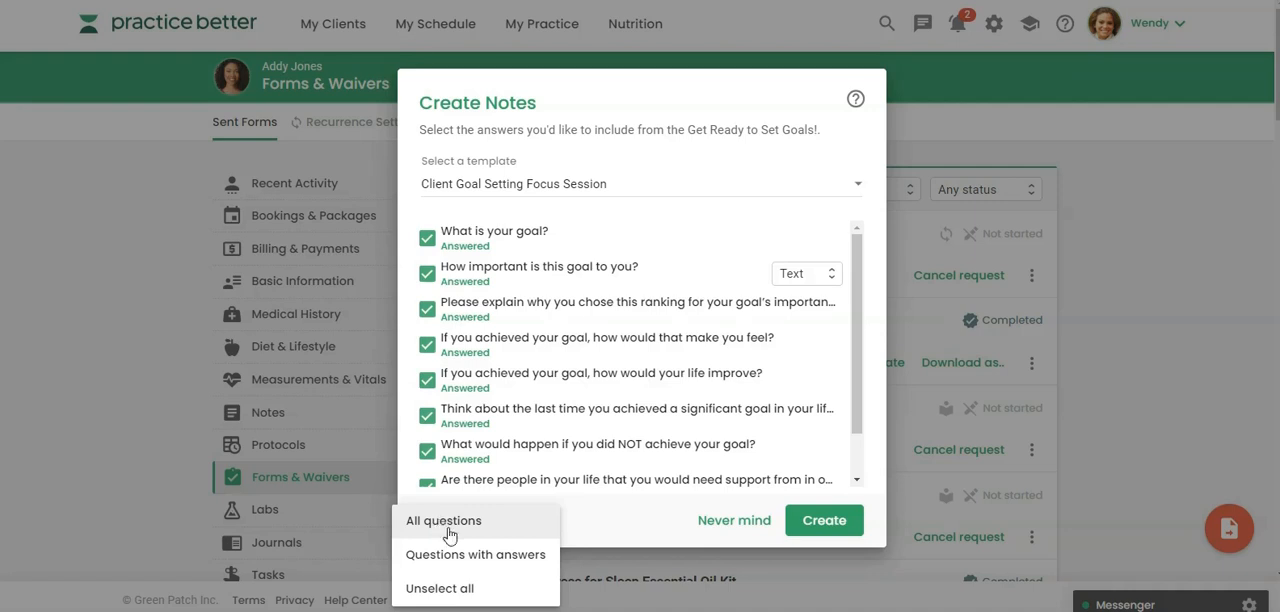
{"action": "mouse_move", "coordinate": [475, 554]}
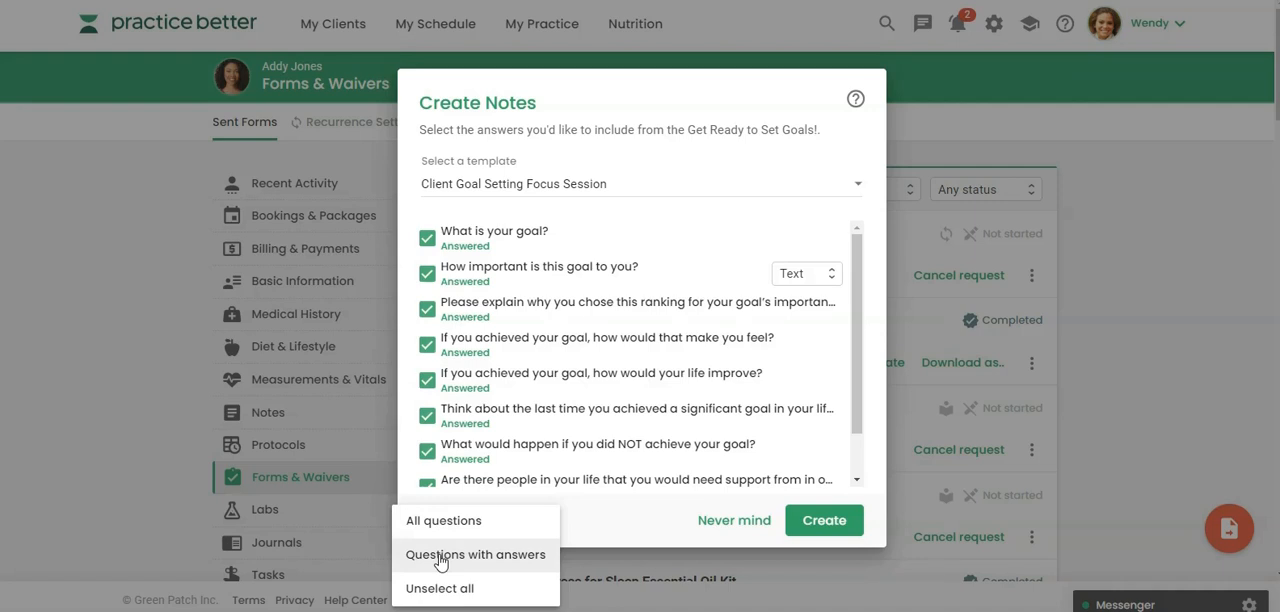
{"action": "mouse_move", "coordinate": [444, 562]}
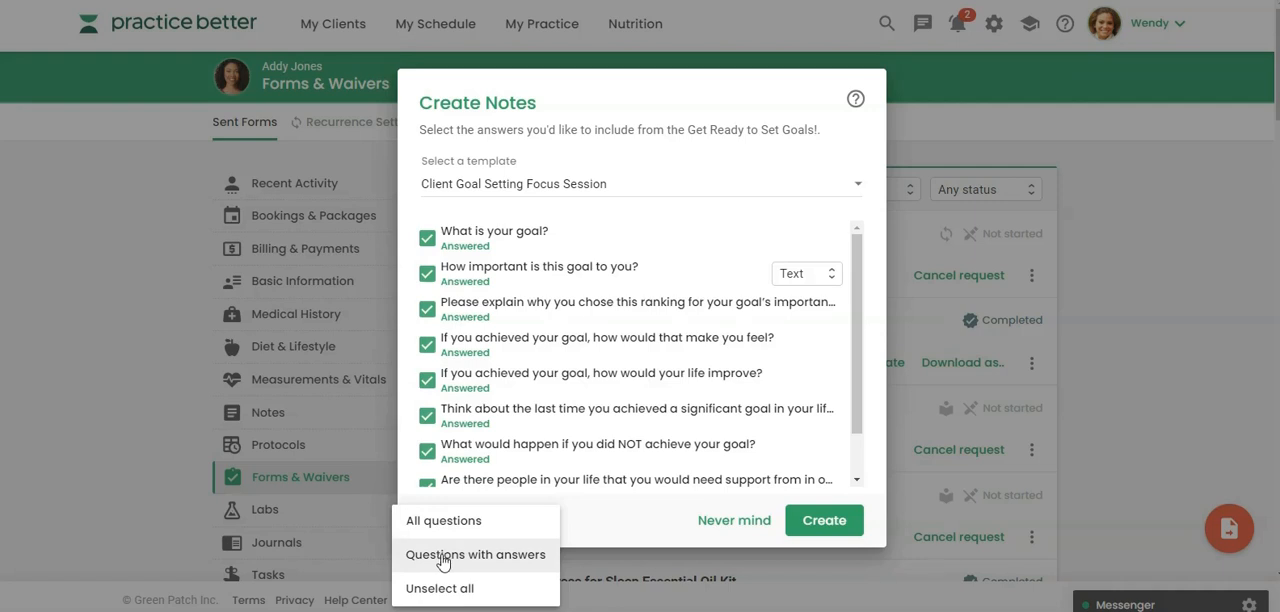
{"action": "mouse_move", "coordinate": [475, 562]}
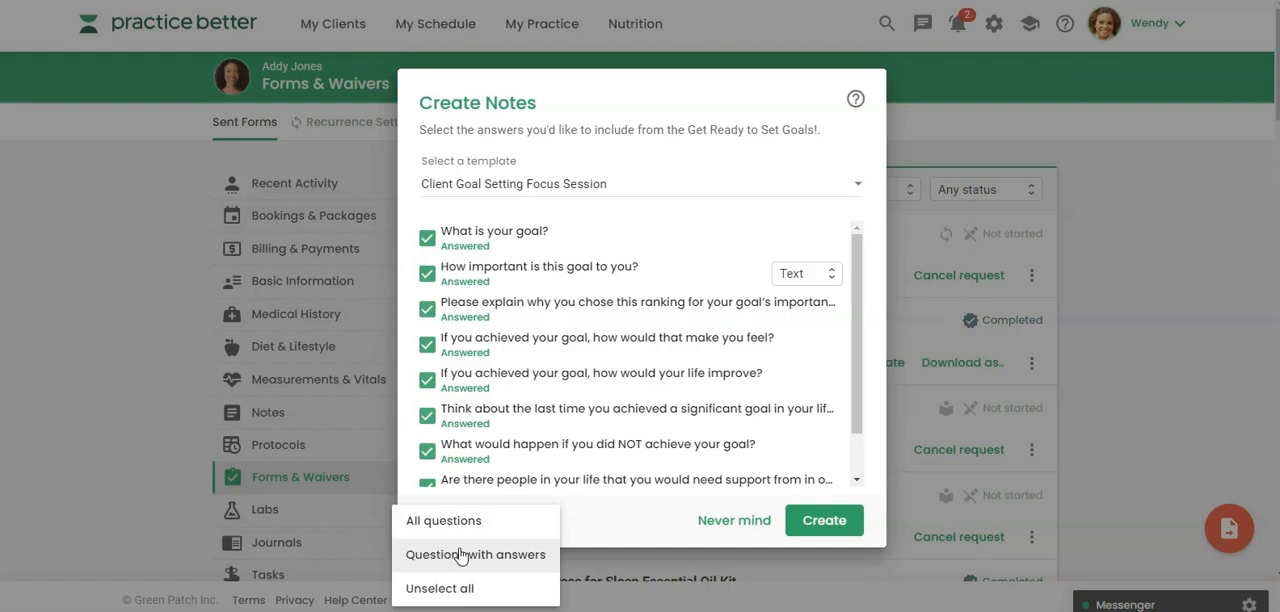
{"action": "mouse_move", "coordinate": [442, 588]}
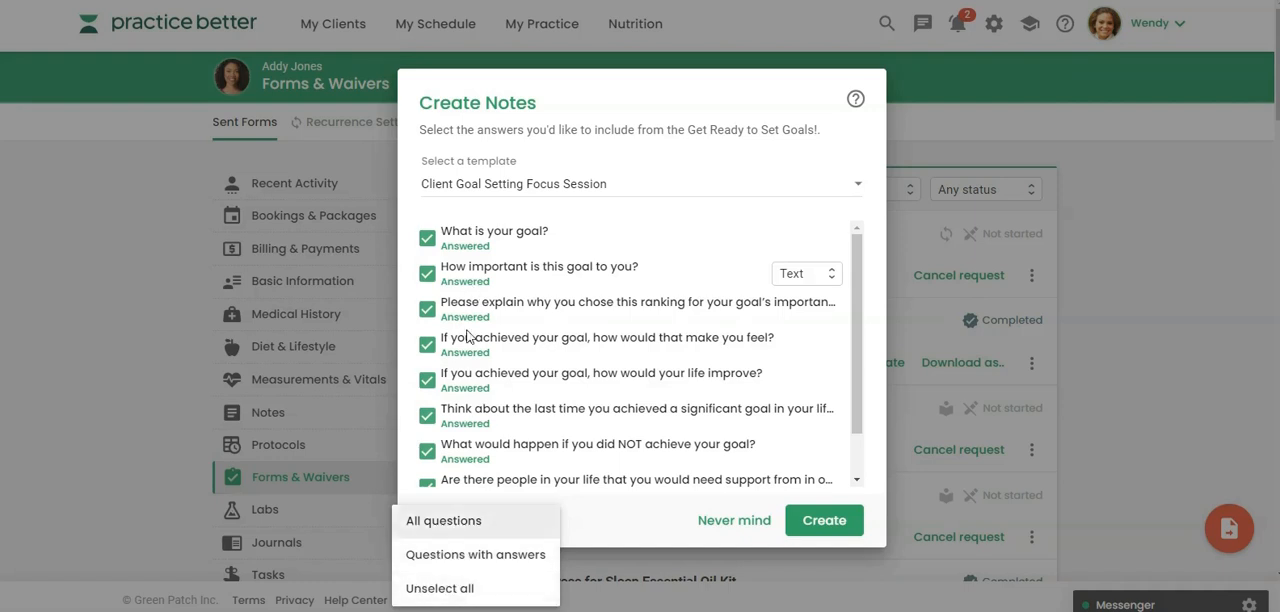
{"action": "mouse_move", "coordinate": [427, 360]}
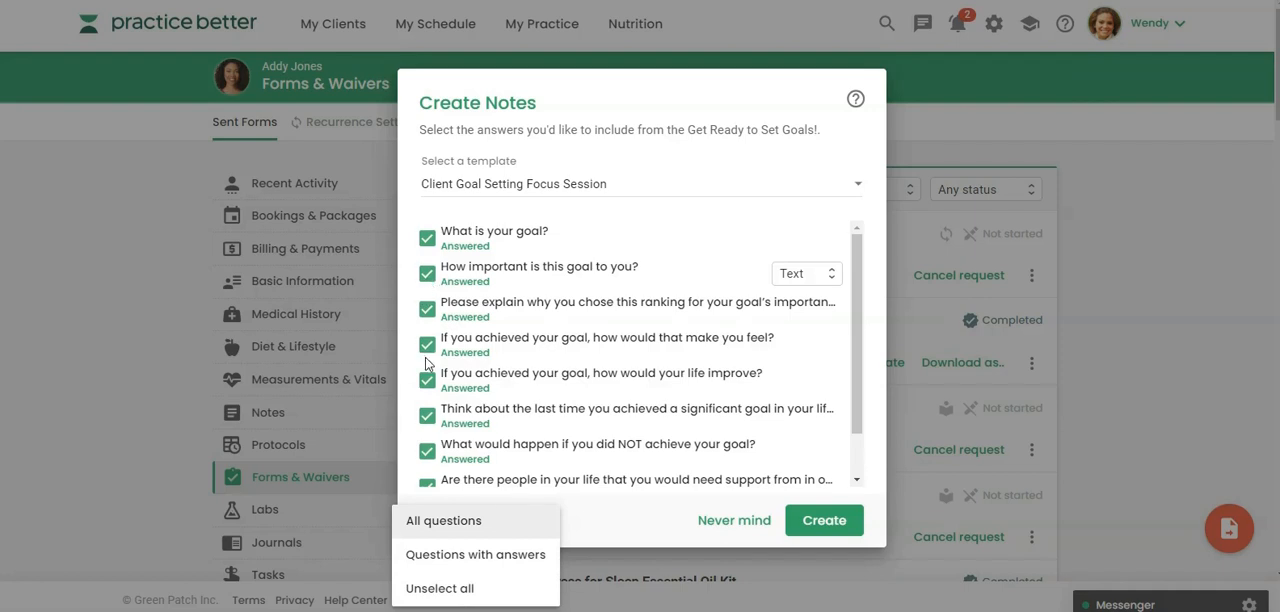
{"action": "mouse_move", "coordinate": [440, 588]}
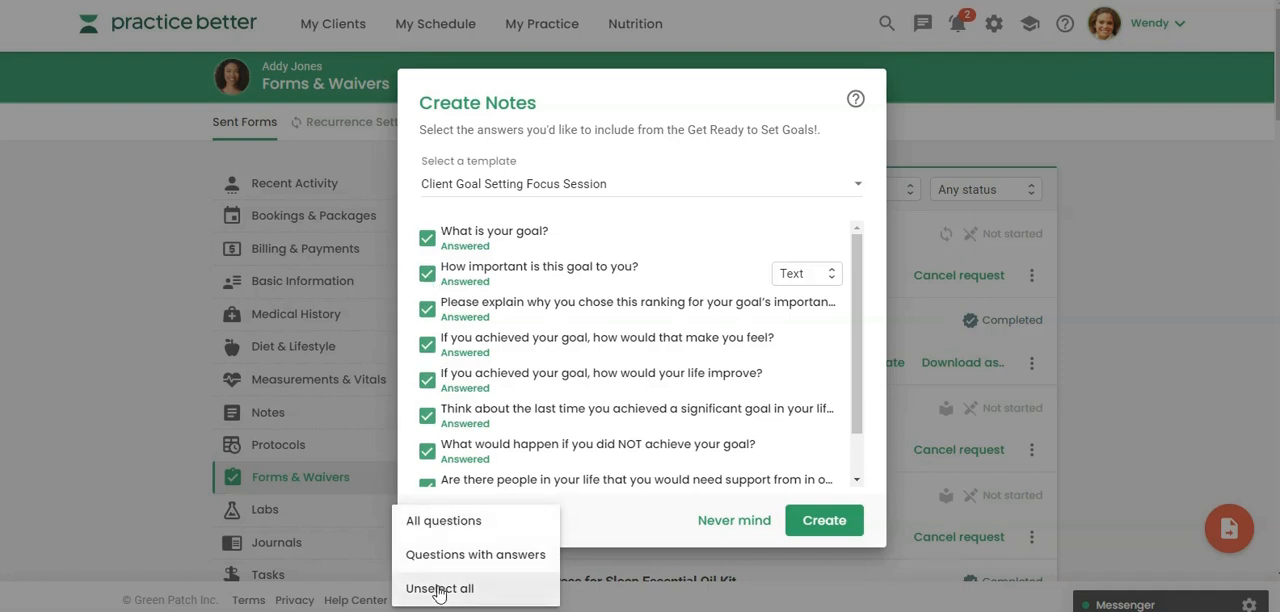
{"action": "mouse_move", "coordinate": [444, 562]}
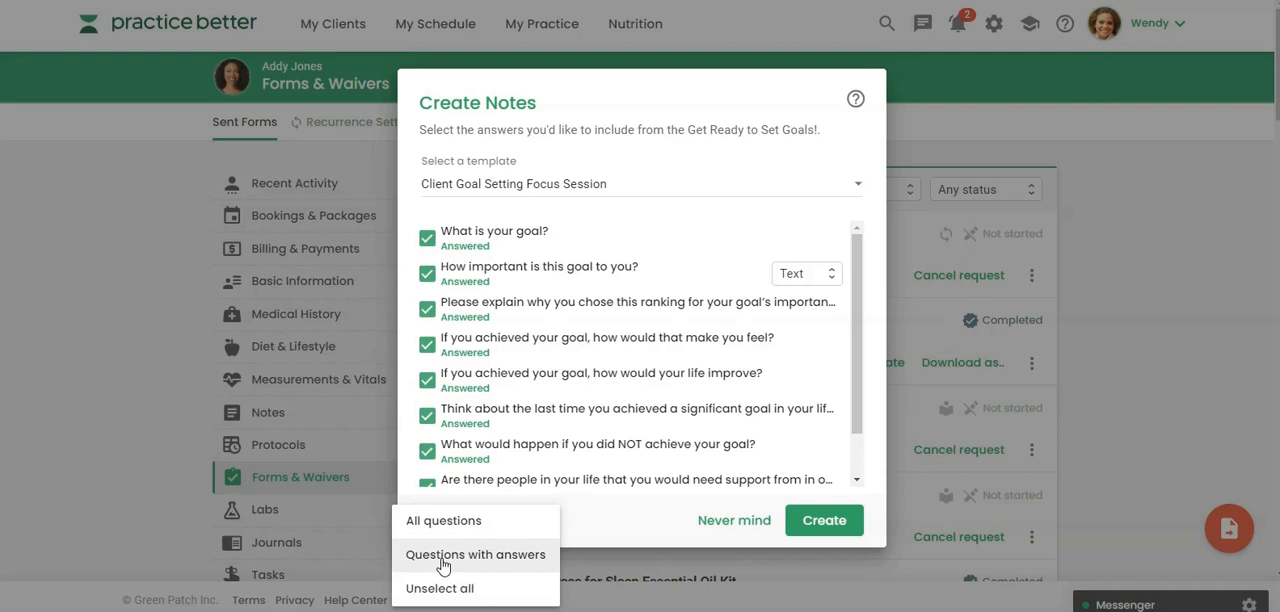
{"action": "left_click", "coordinate": [486, 554]}
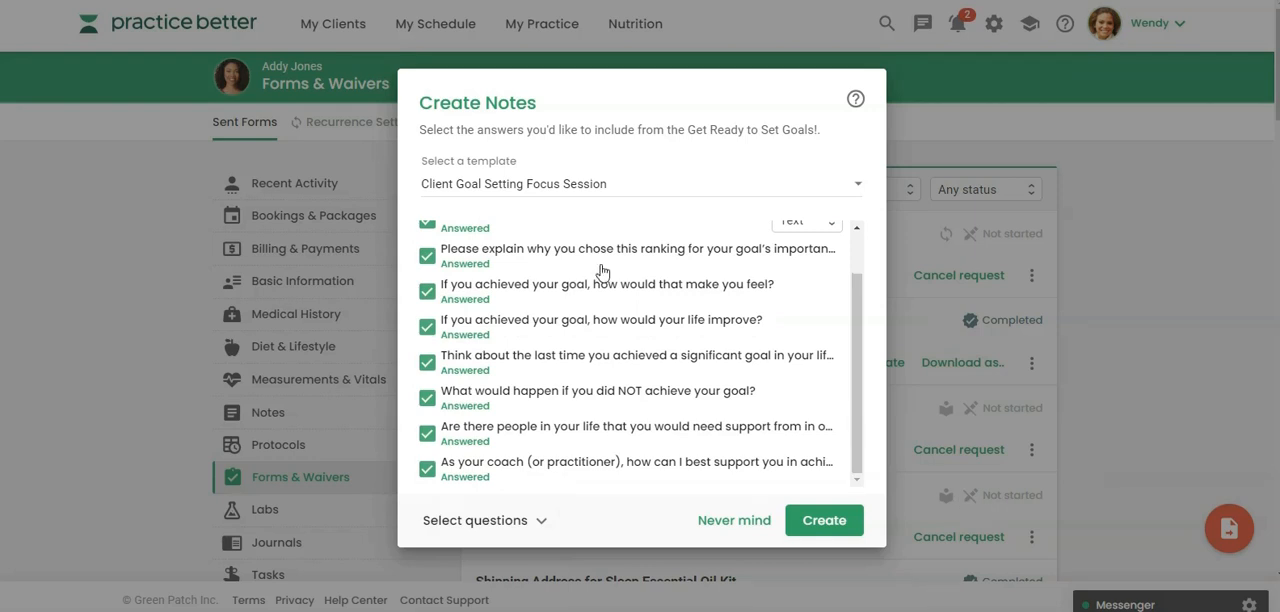
{"action": "mouse_move", "coordinate": [522, 287]}
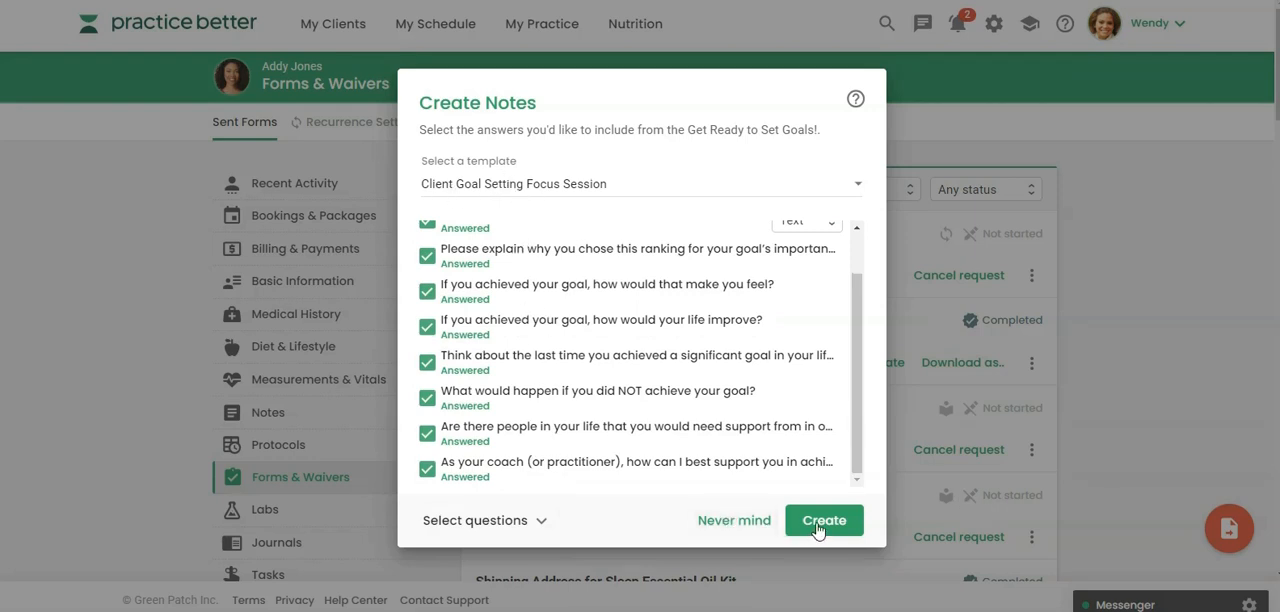
Step: Create the Client Goal Setting Focus Session note dated 10/15/2023
{"action": "left_click", "coordinate": [823, 520]}
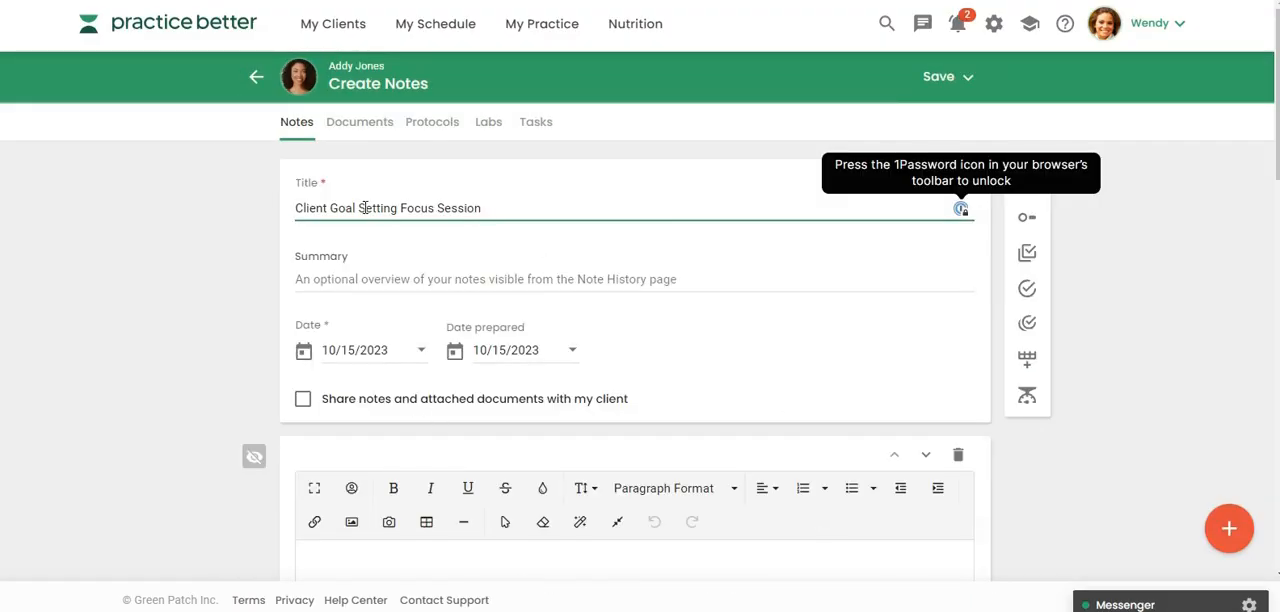
{"action": "mouse_move", "coordinate": [1229, 527]}
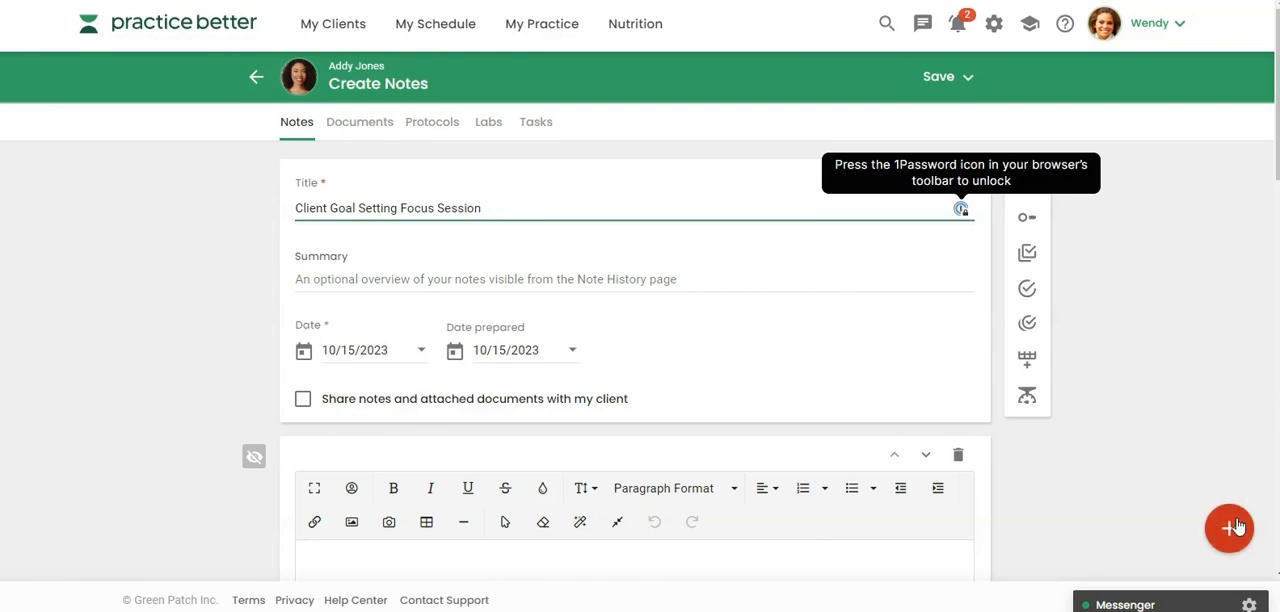
Step: Review the note's imported goal answers and enable sharing notes and documents with Addy
{"action": "left_click", "coordinate": [1230, 528]}
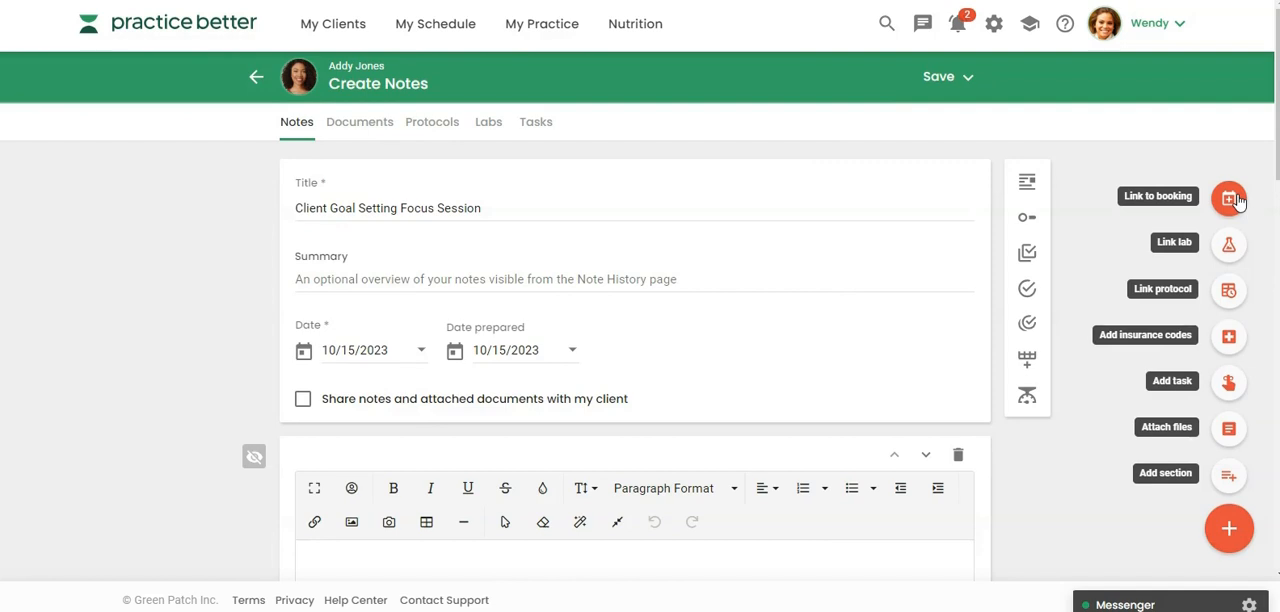
{"action": "mouse_move", "coordinate": [865, 175]}
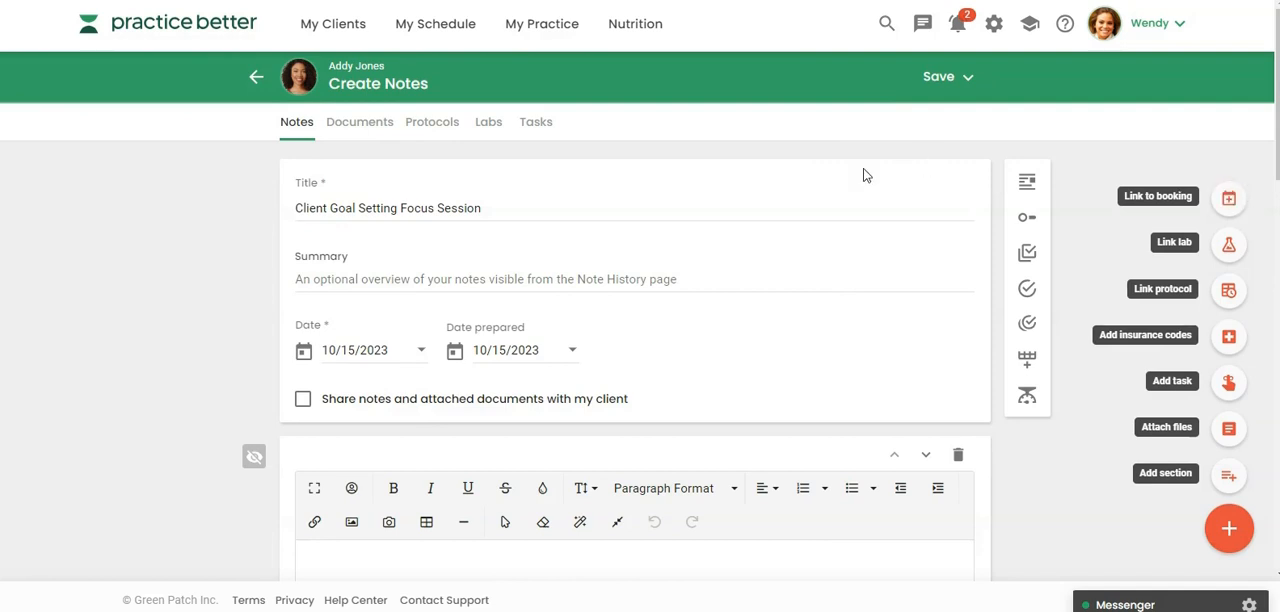
{"action": "mouse_move", "coordinate": [252, 293]}
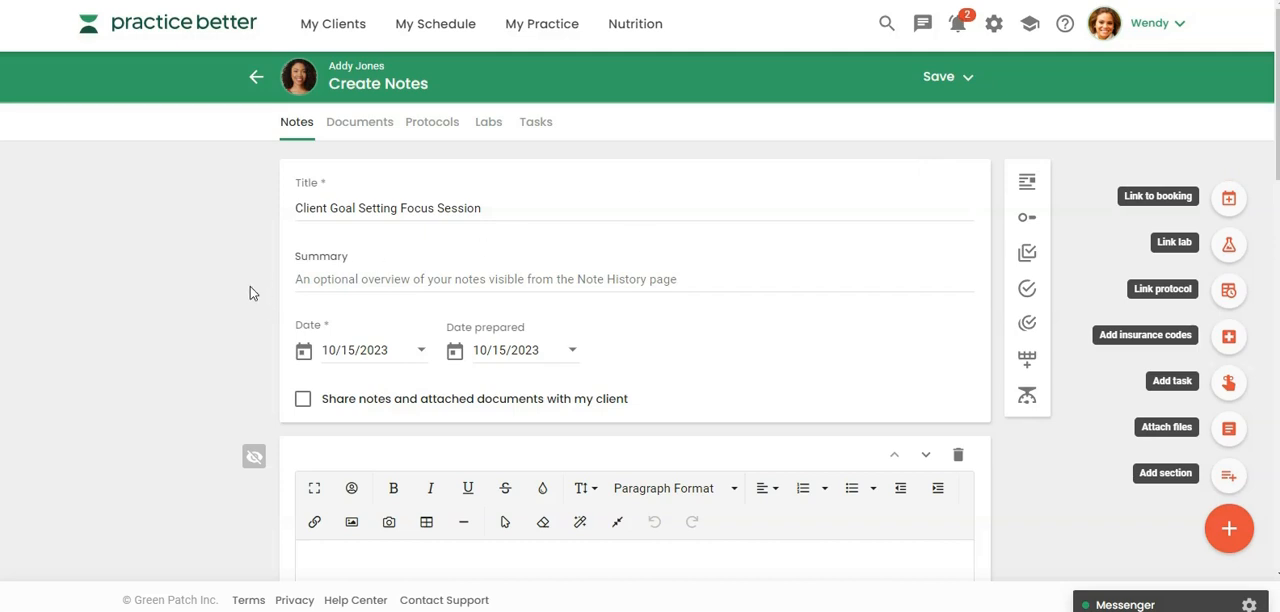
{"action": "scroll", "scroll_direction": "down", "scroll_amount": 3}
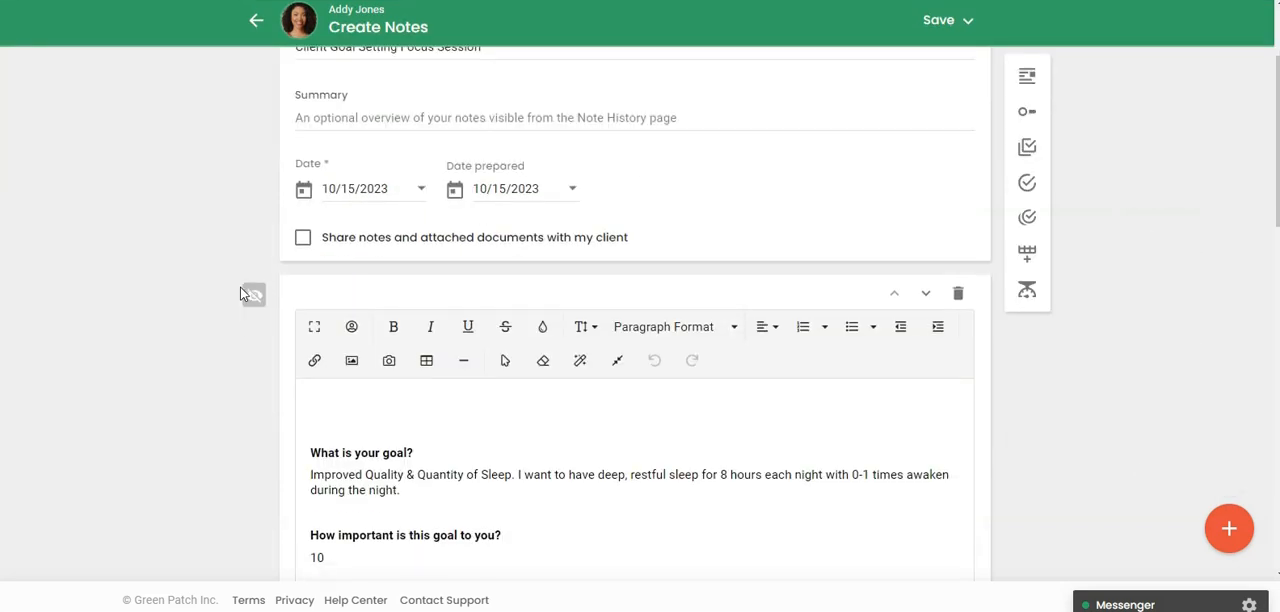
{"action": "scroll", "scroll_direction": "down", "scroll_amount": 3}
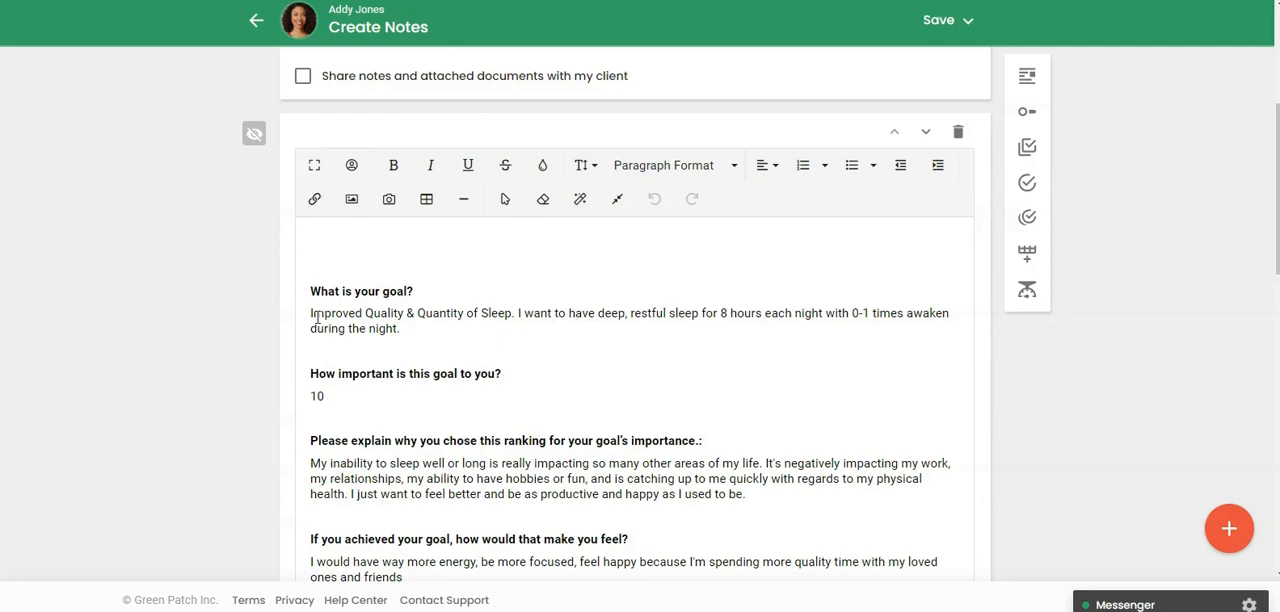
{"action": "mouse_move", "coordinate": [356, 327]}
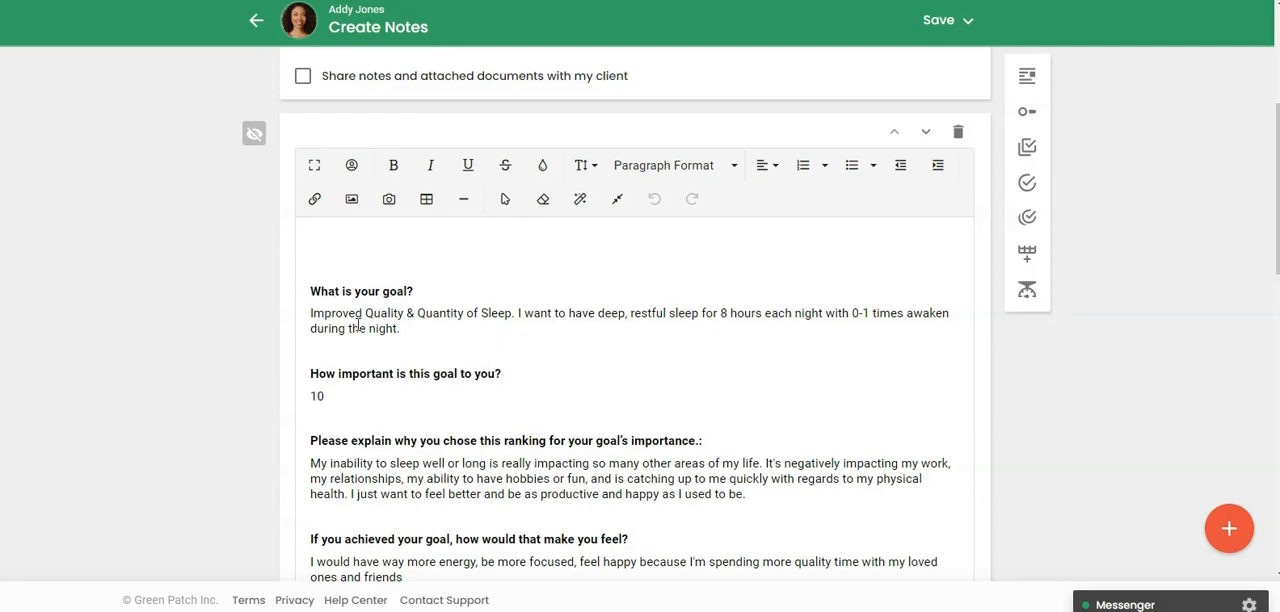
{"action": "mouse_move", "coordinate": [387, 330]}
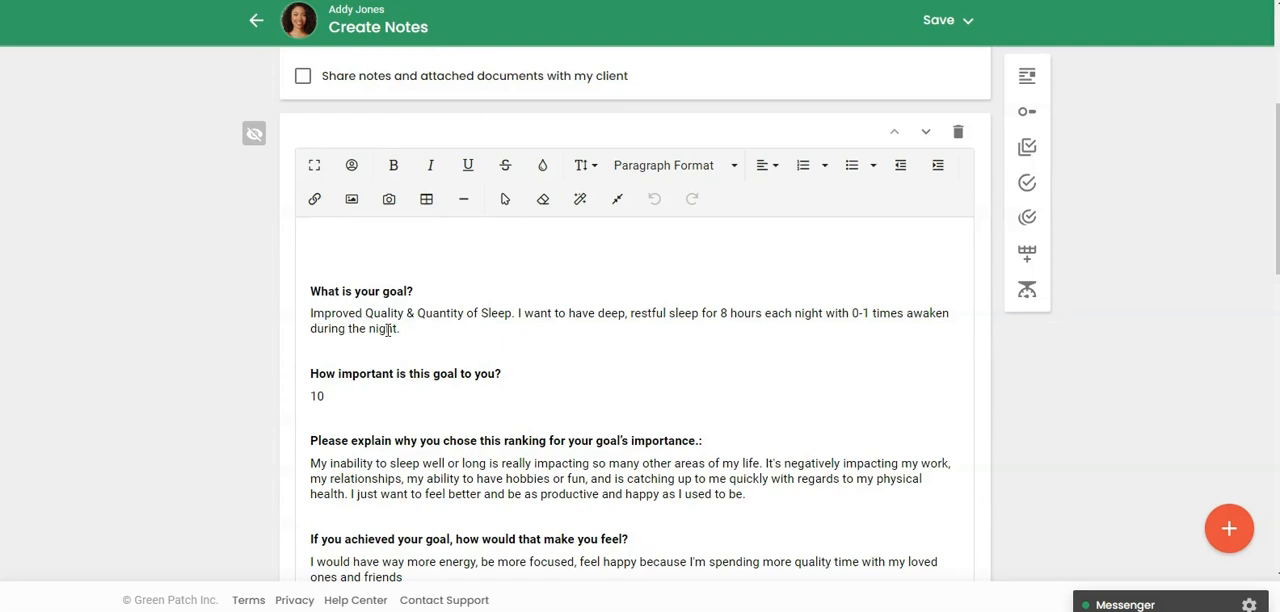
{"action": "scroll", "scroll_direction": "down", "scroll_amount": 3}
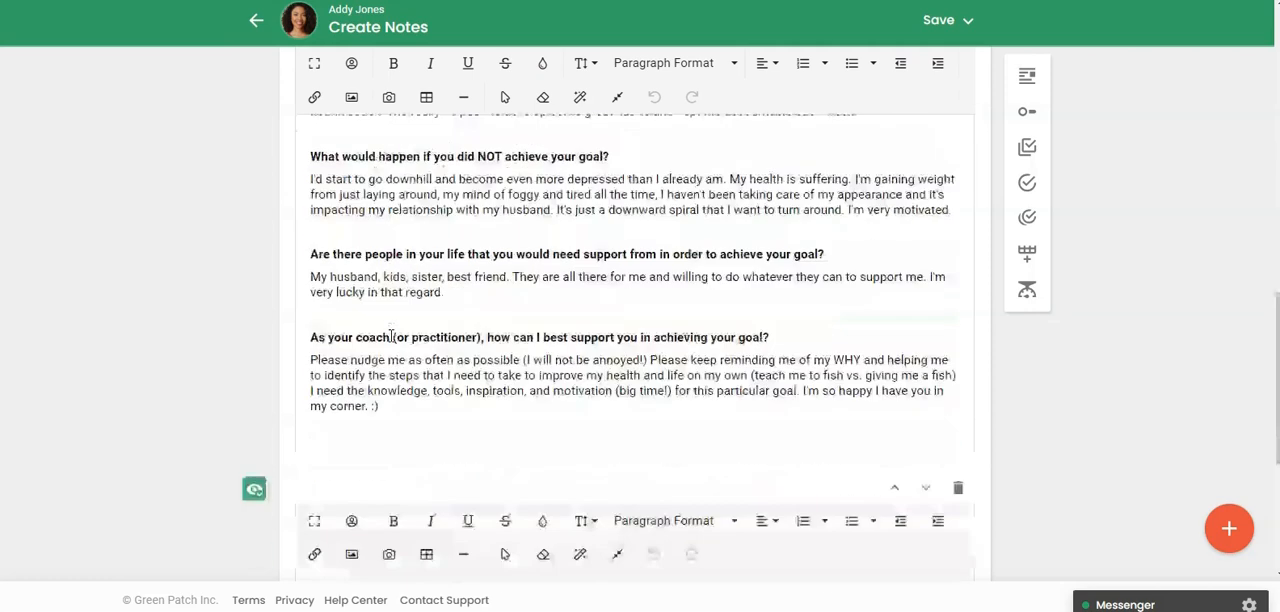
{"action": "scroll", "scroll_direction": "down", "scroll_amount": 3}
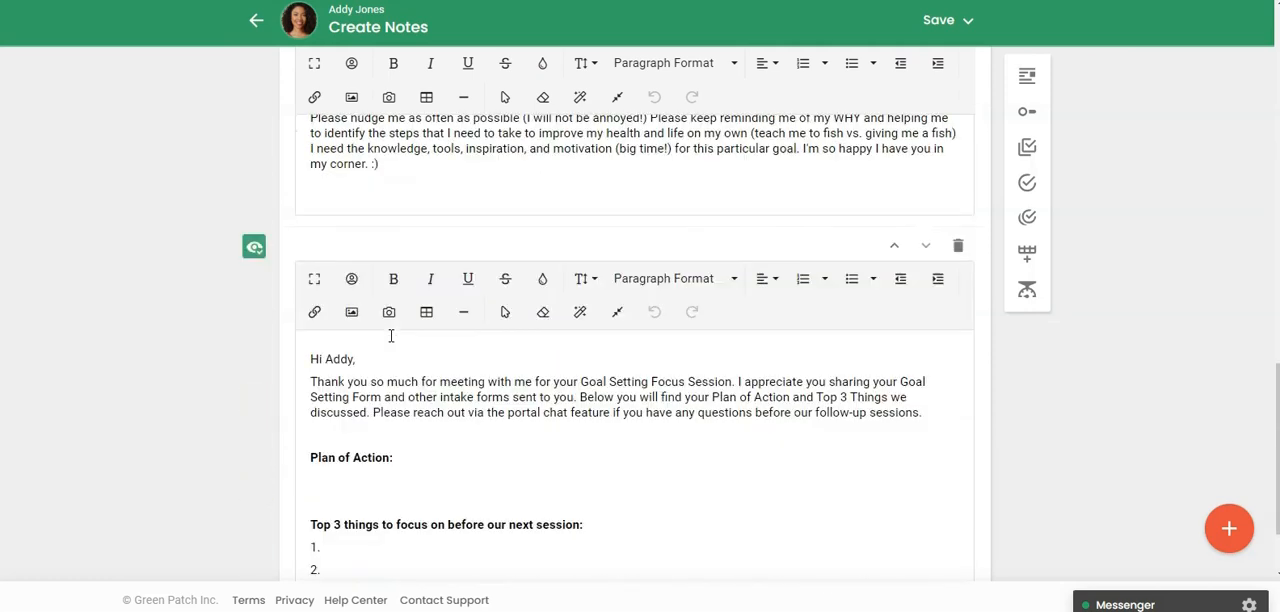
{"action": "mouse_move", "coordinate": [253, 248]}
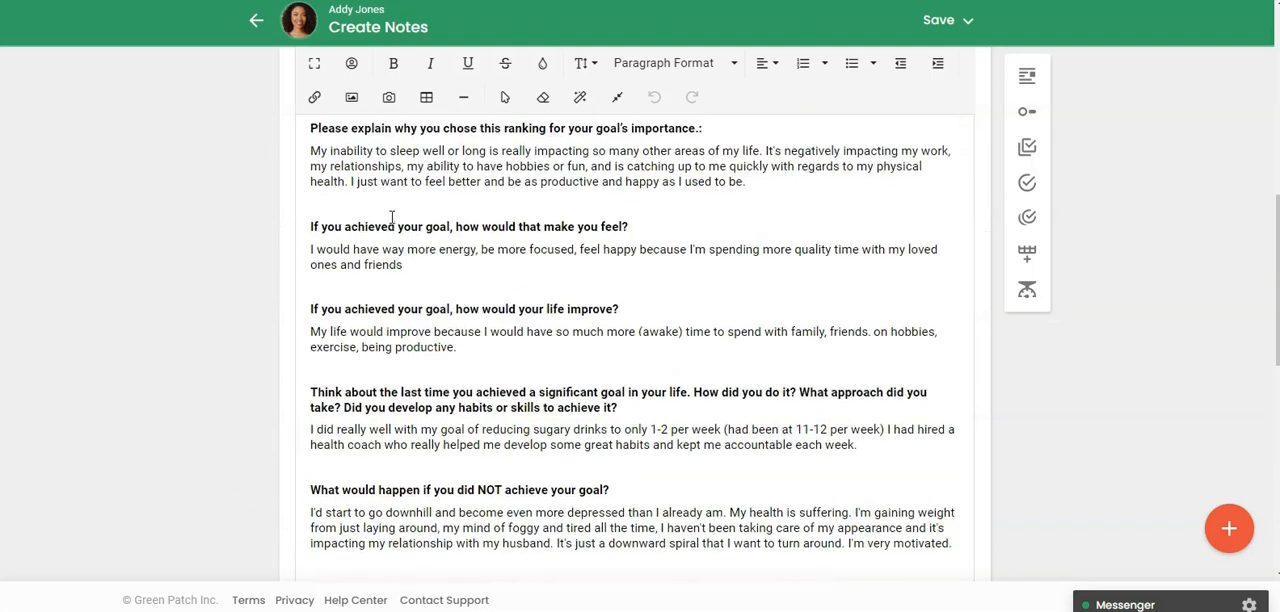
{"action": "scroll", "scroll_direction": "up", "scroll_amount": 3}
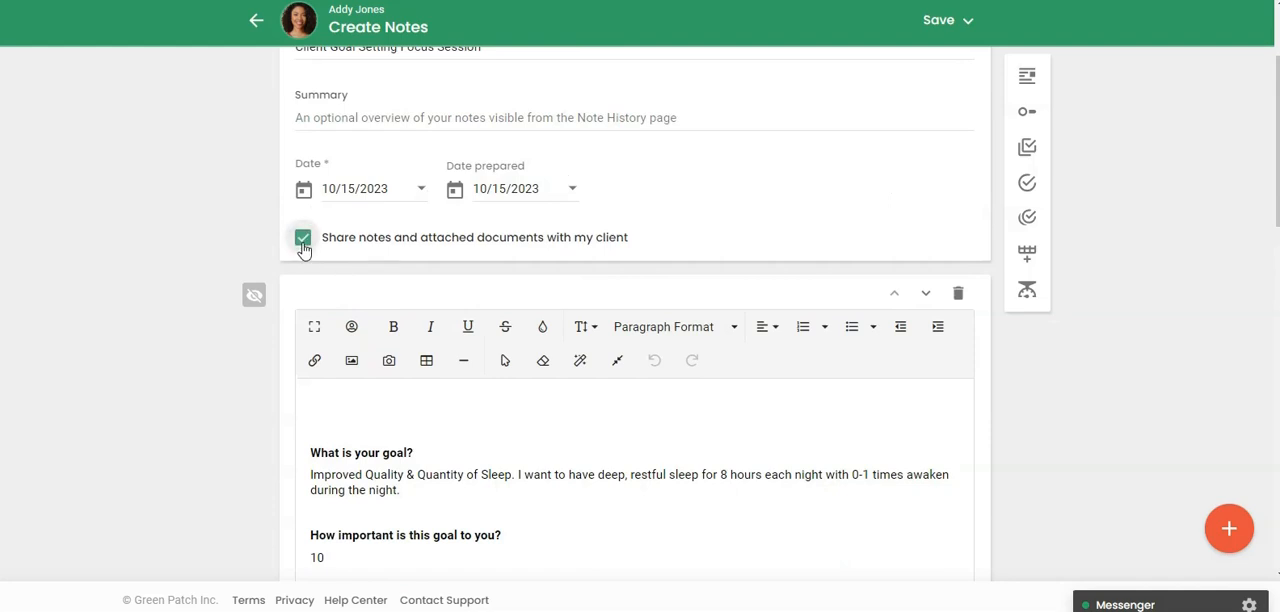
{"action": "scroll", "scroll_direction": "down", "scroll_amount": 3}
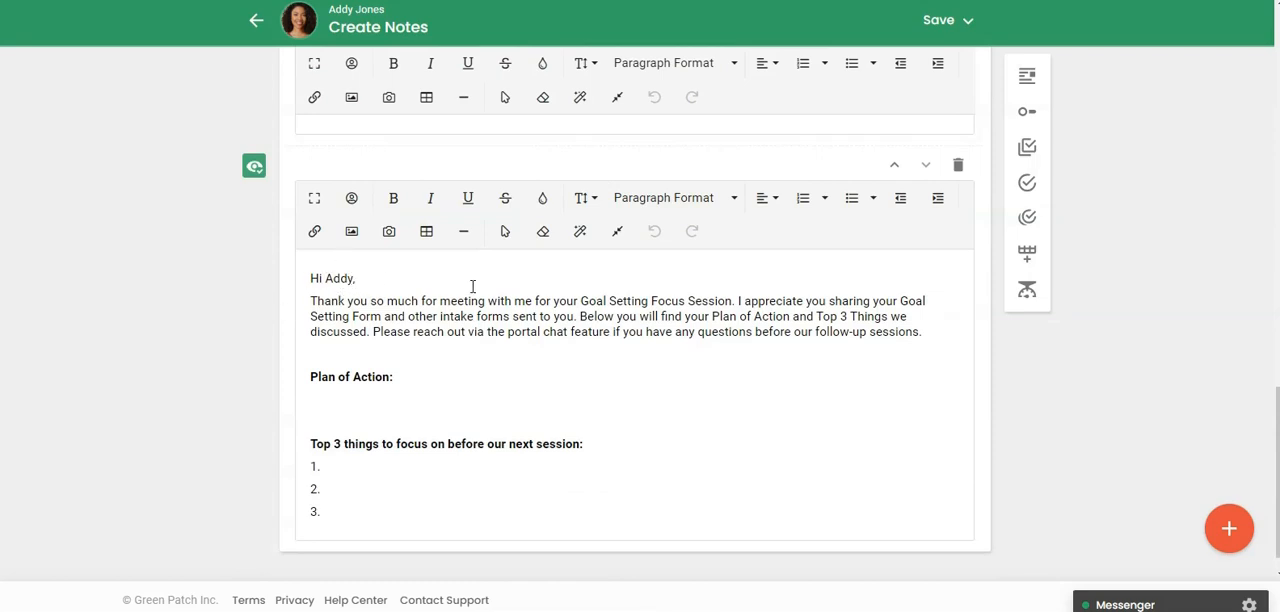
{"action": "mouse_move", "coordinate": [482, 300]}
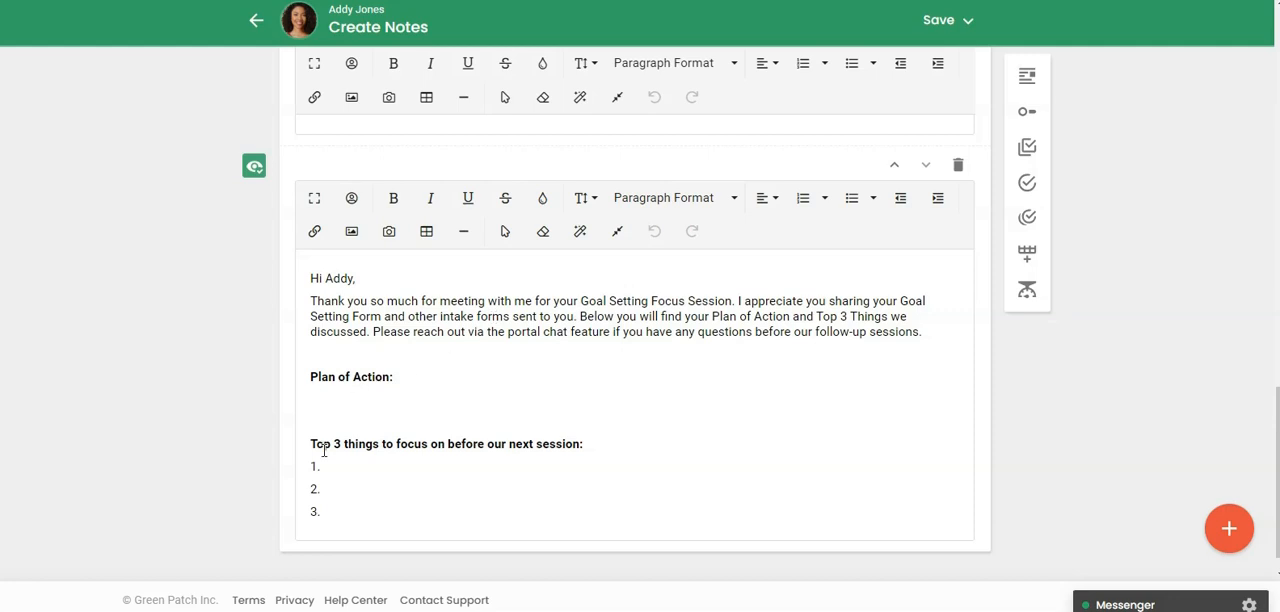
{"action": "mouse_move", "coordinate": [383, 447]}
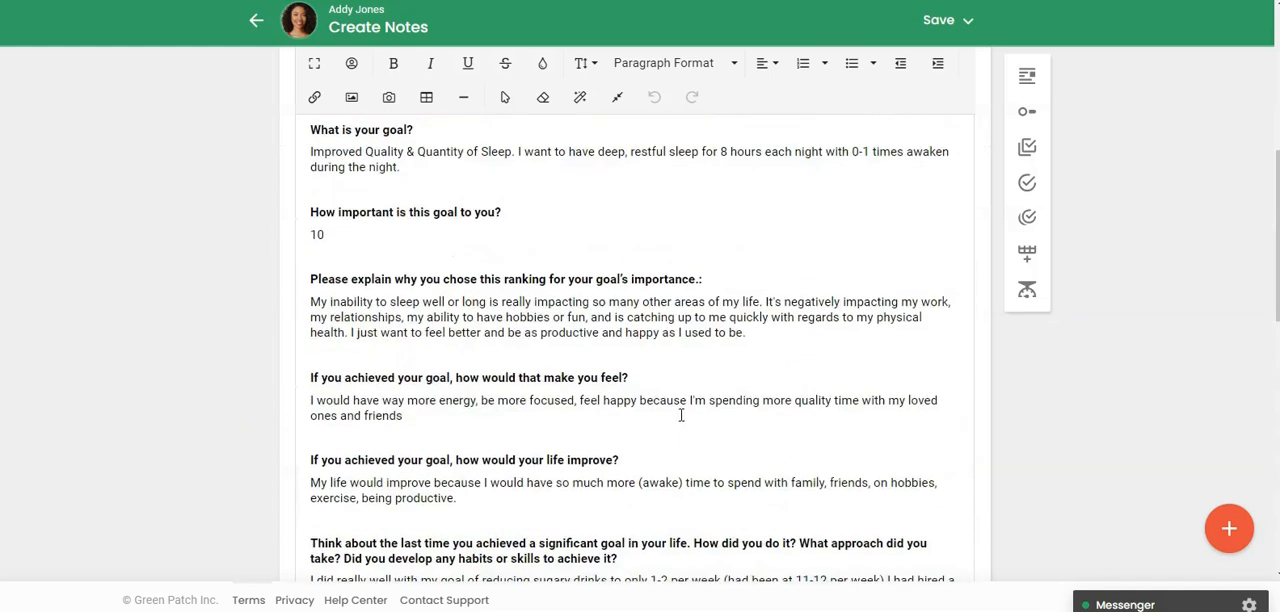
{"action": "mouse_move", "coordinate": [691, 397]}
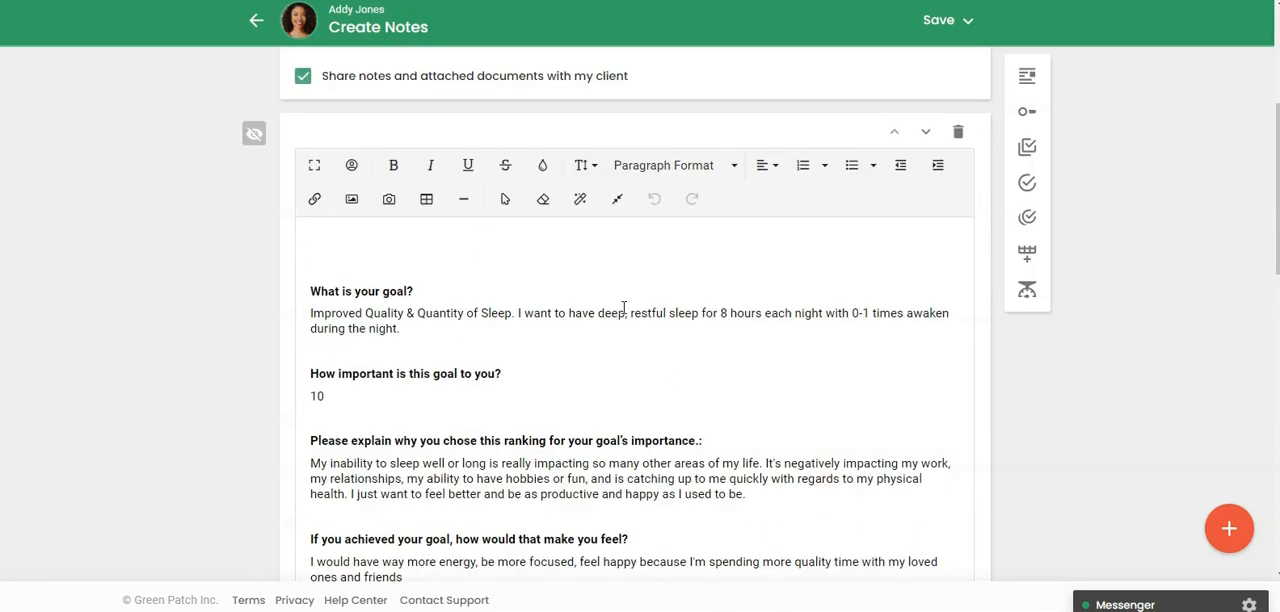
{"action": "mouse_move", "coordinate": [653, 318]}
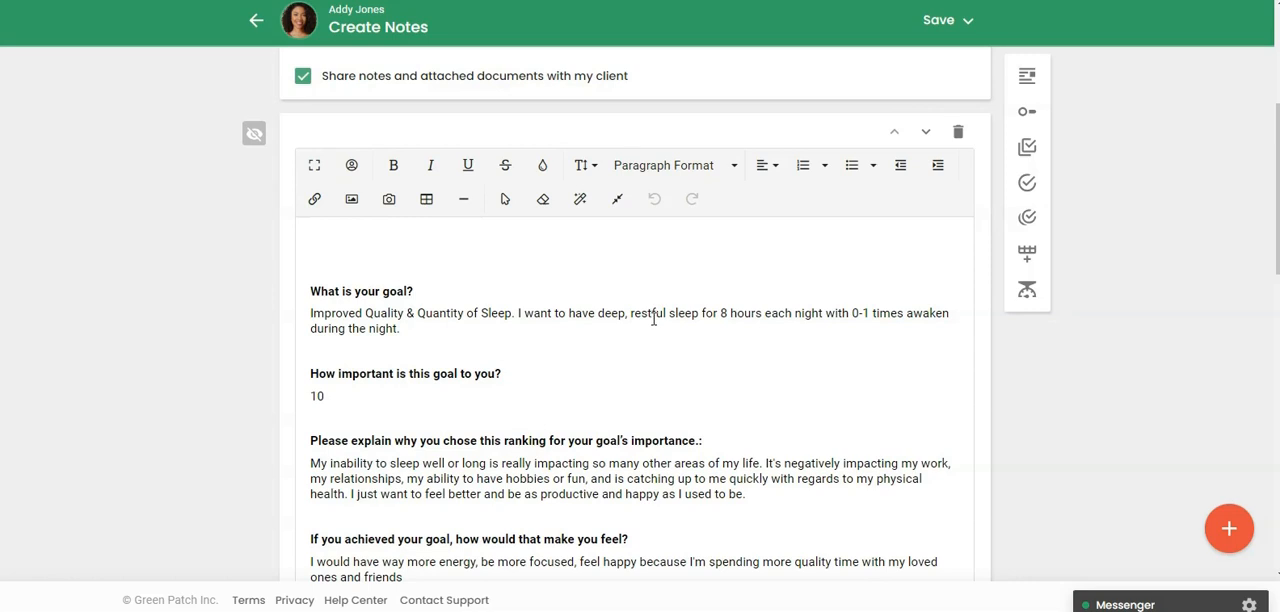
{"action": "mouse_move", "coordinate": [758, 324]}
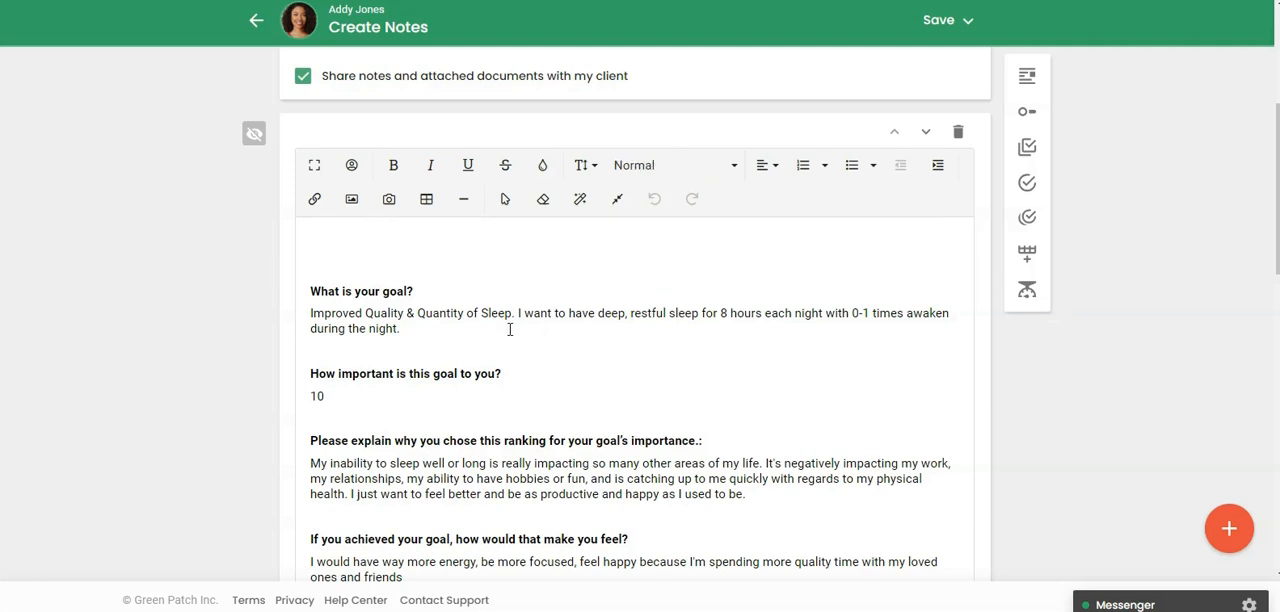
Step: Add 'Addy would like to change this to ~7hours night.' after the goal answer and select it
{"action": "type", "text": "Addy"}
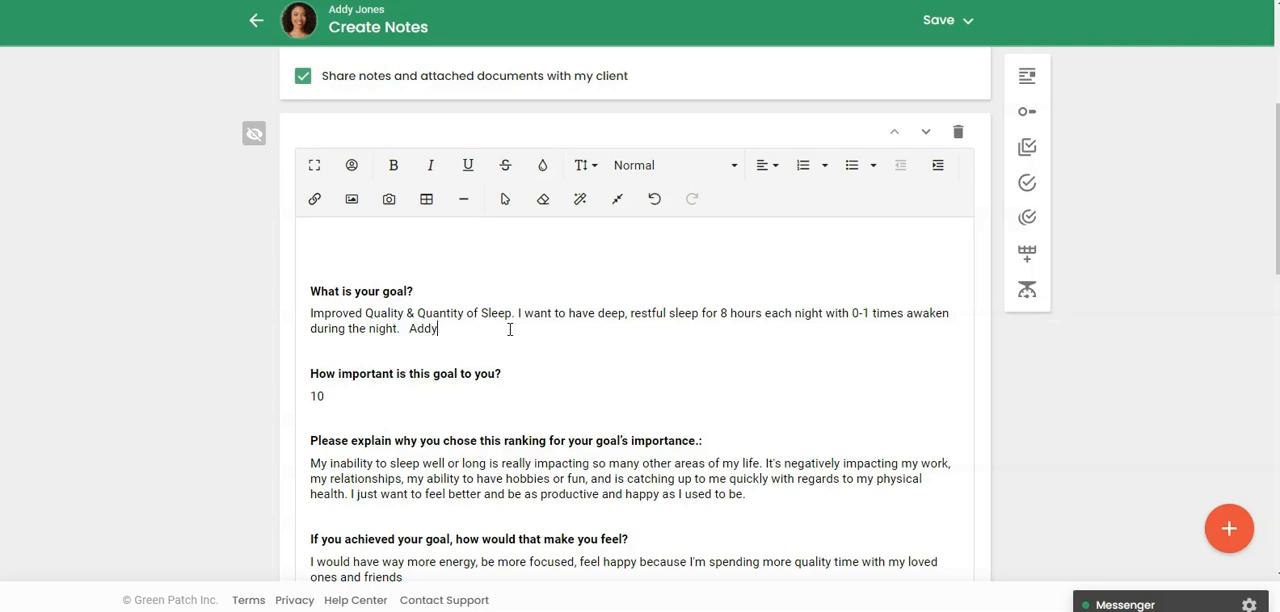
{"action": "type", "text": "would like to change"}
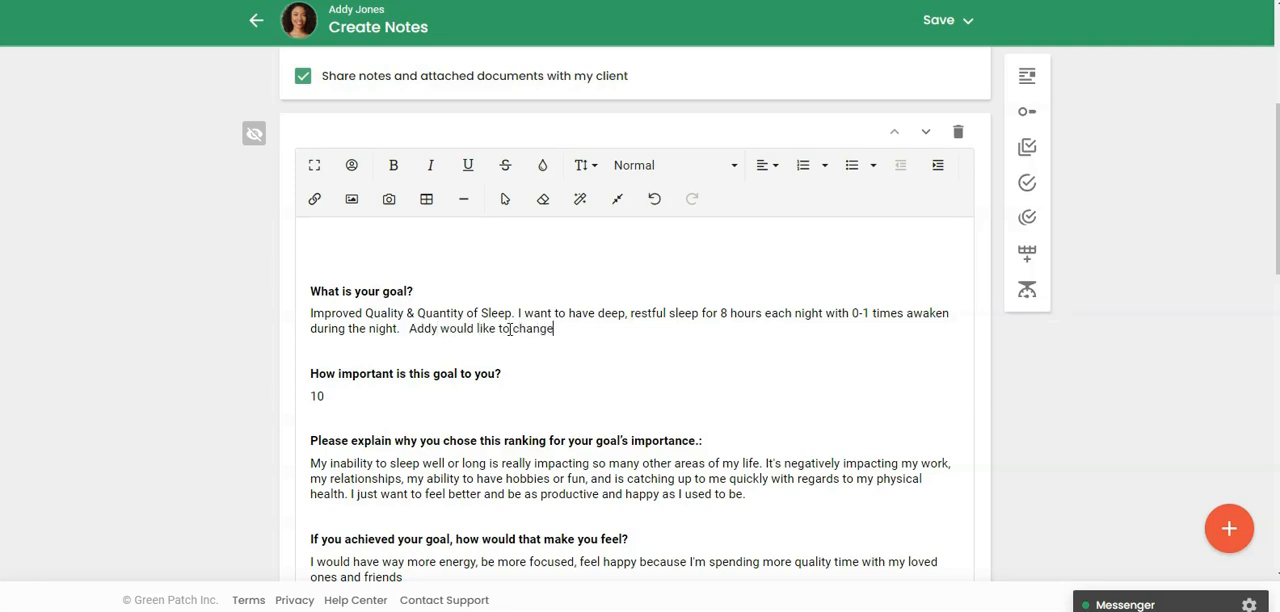
{"action": "type", "text": "this to"}
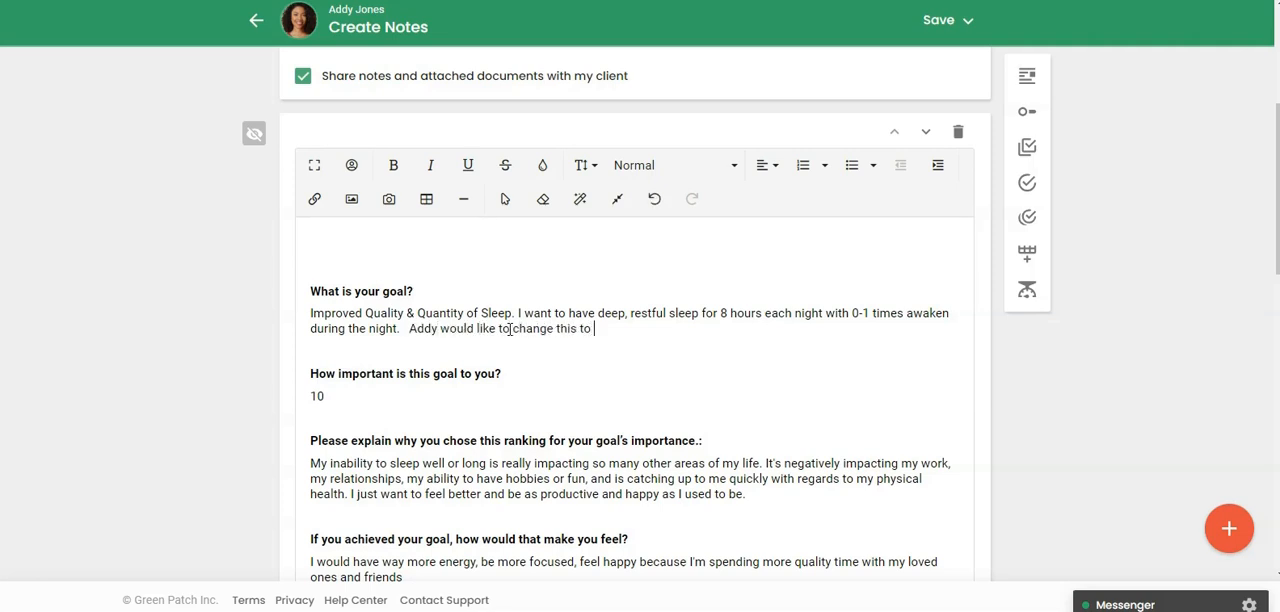
{"action": "type", "text": "~7h"}
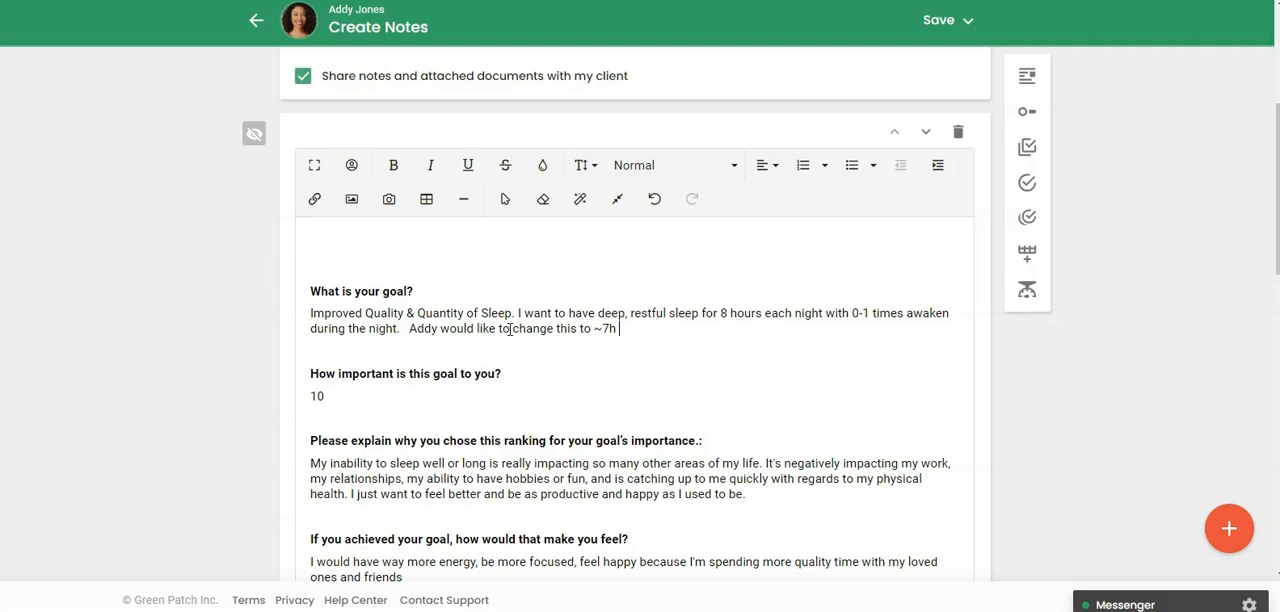
{"action": "type", "text": "ours n"}
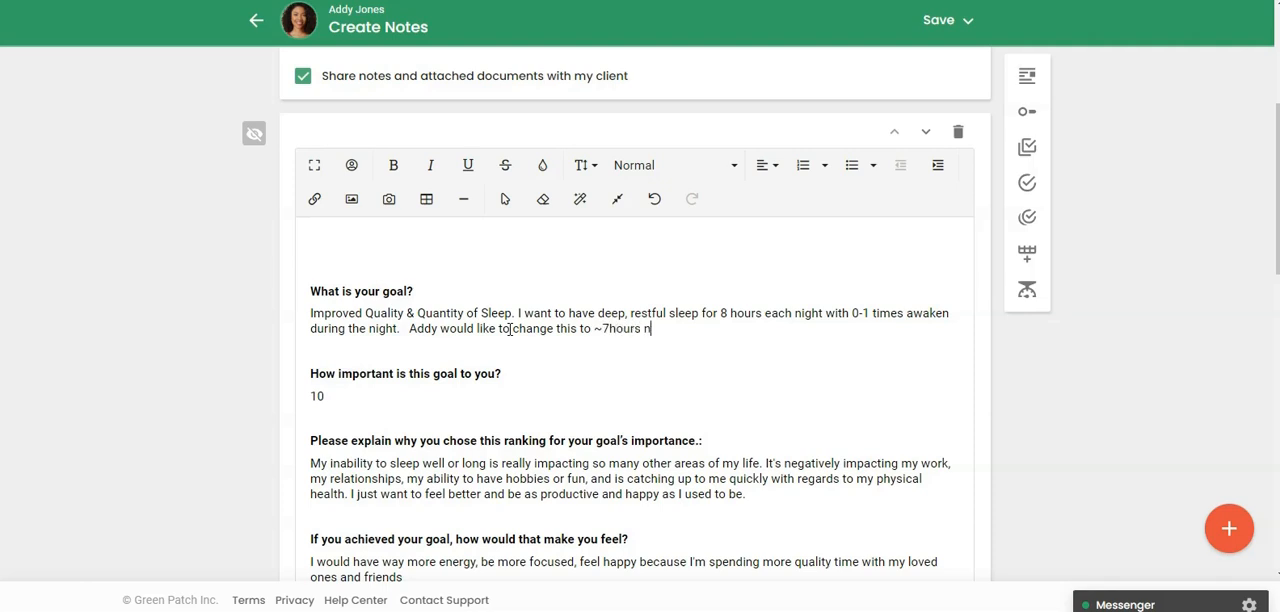
{"action": "type", "text": "ight."}
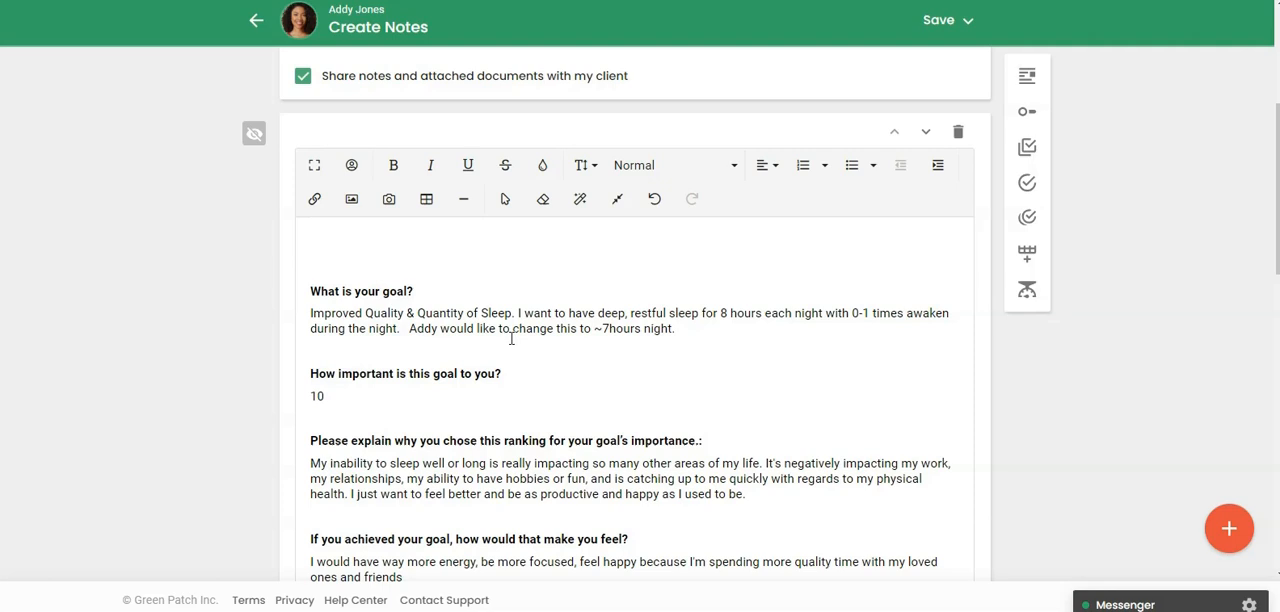
{"action": "left_click_drag", "start_coordinate": [409, 328], "coordinate": [478, 328]}
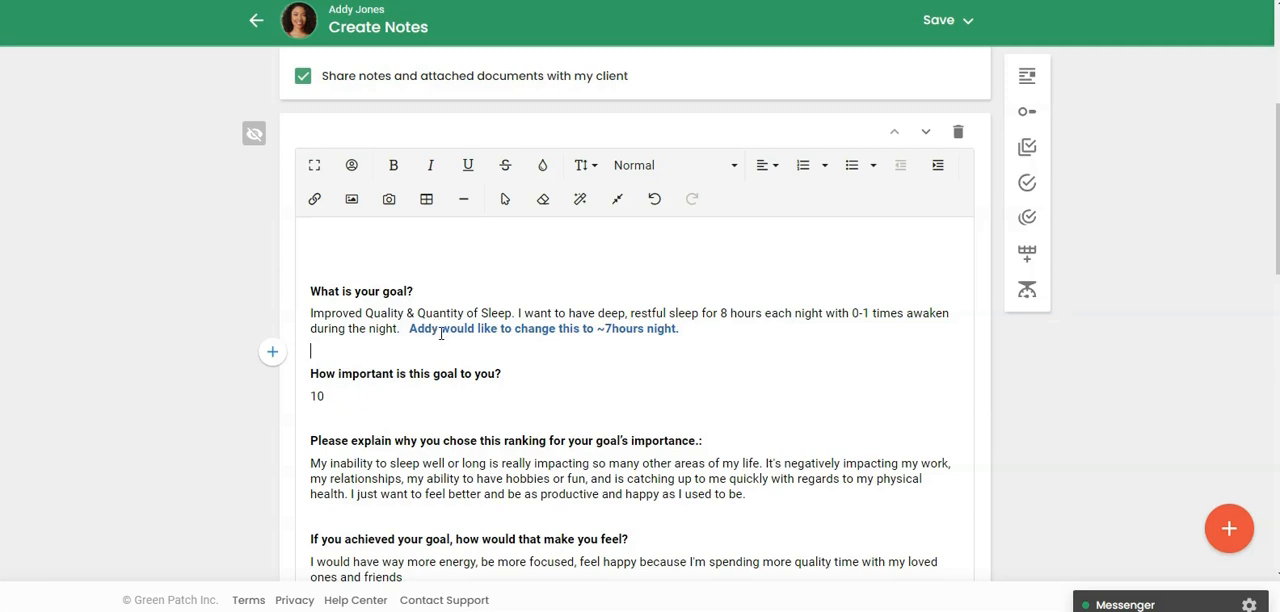
Step: Format the ~7 hours sleep remark as bold blue text
{"action": "scroll", "scroll_direction": "down", "scroll_amount": 3}
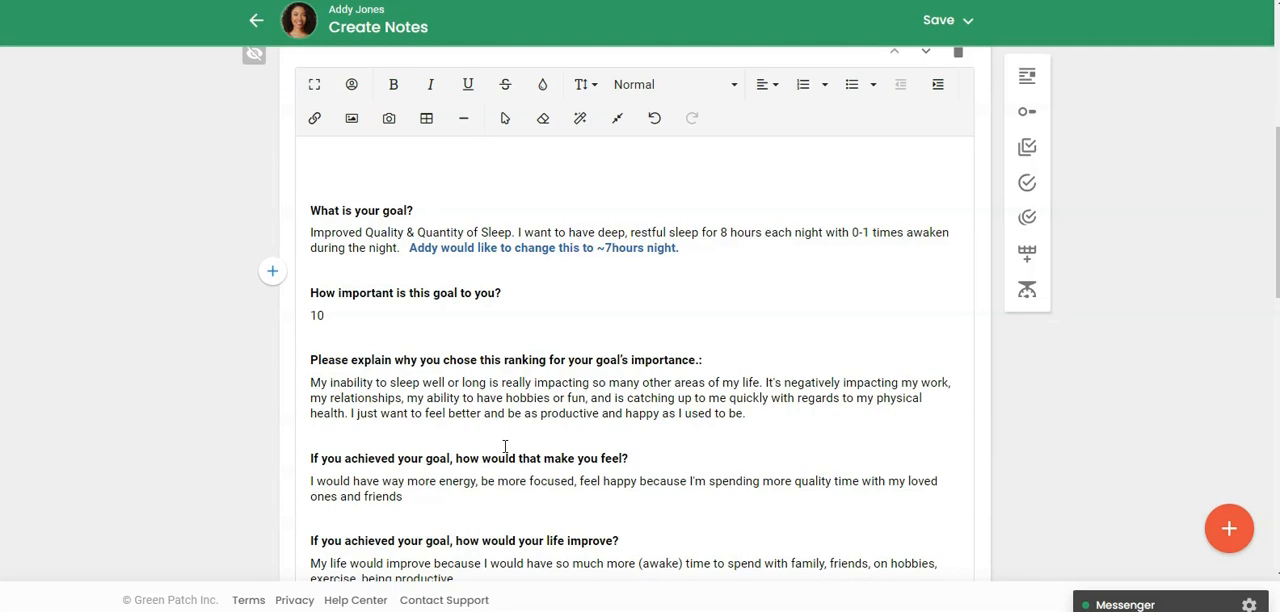
{"action": "left_click", "coordinate": [311, 270]}
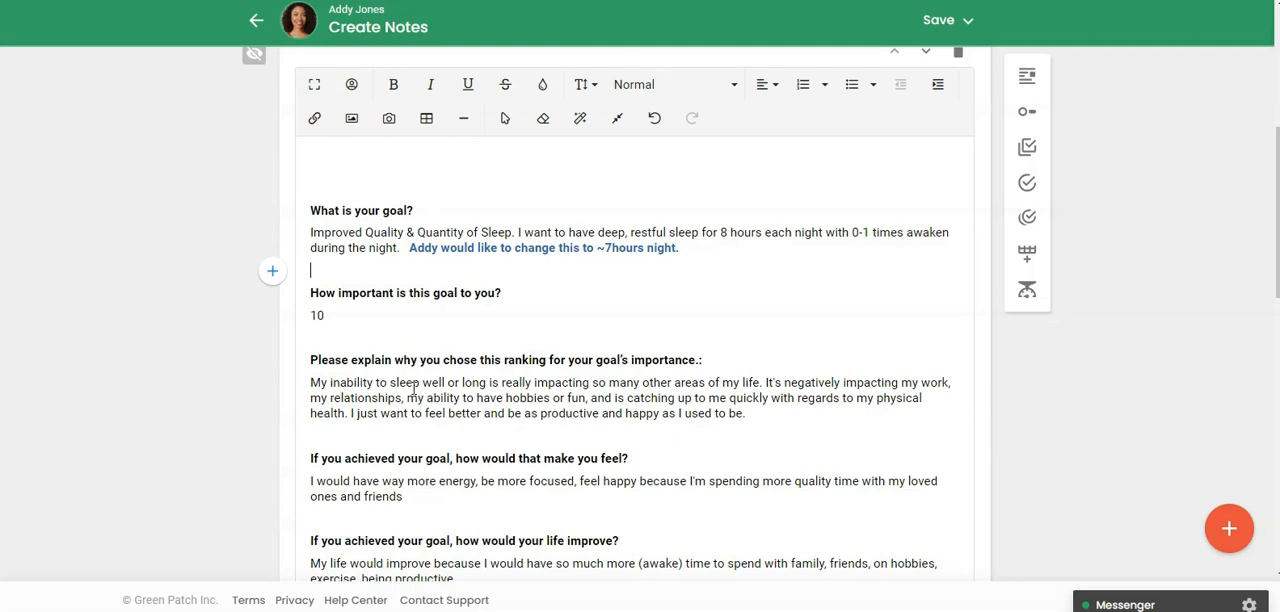
{"action": "scroll", "scroll_direction": "down", "scroll_amount": 3}
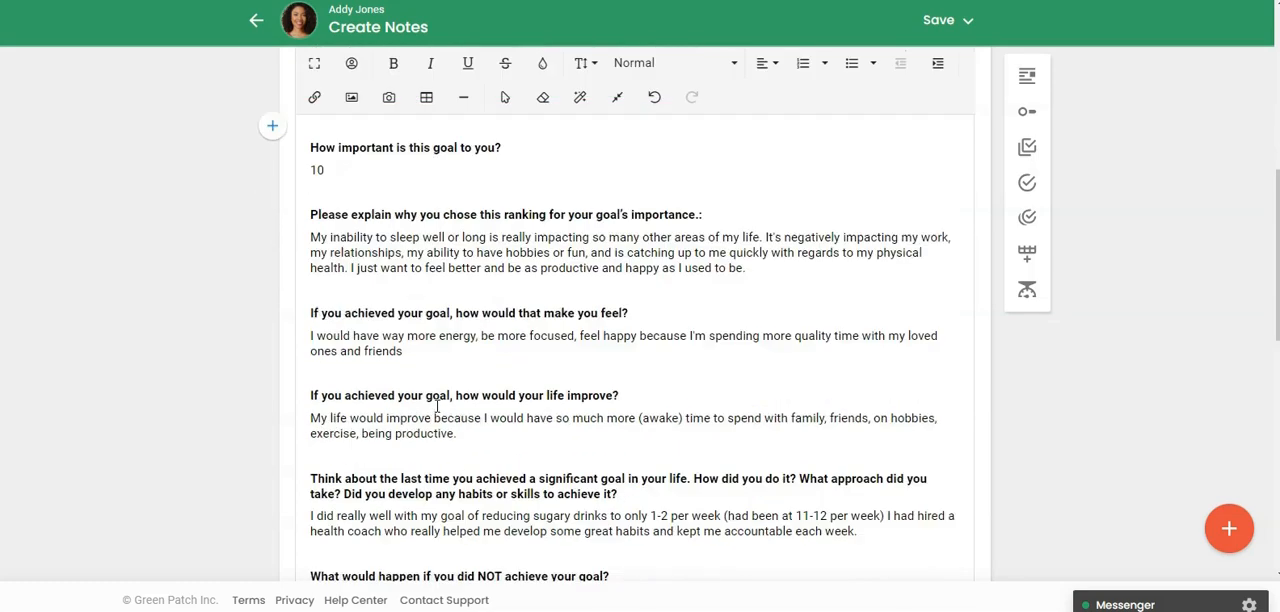
{"action": "scroll", "scroll_direction": "down", "scroll_amount": 3}
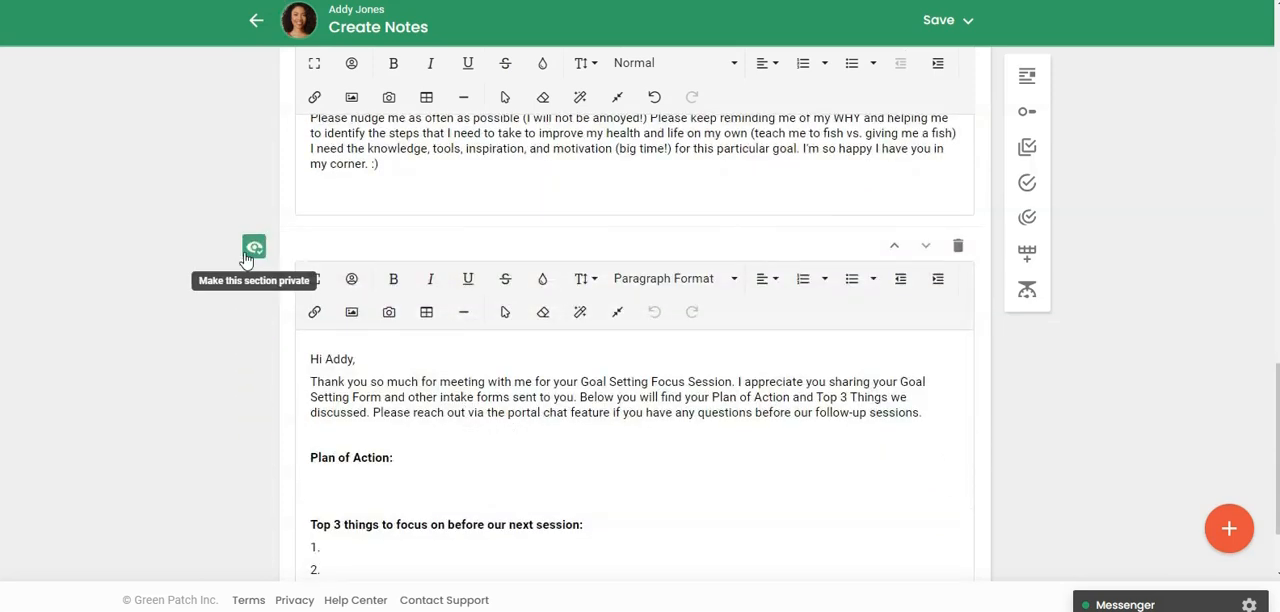
{"action": "scroll", "scroll_direction": "down", "scroll_amount": 3}
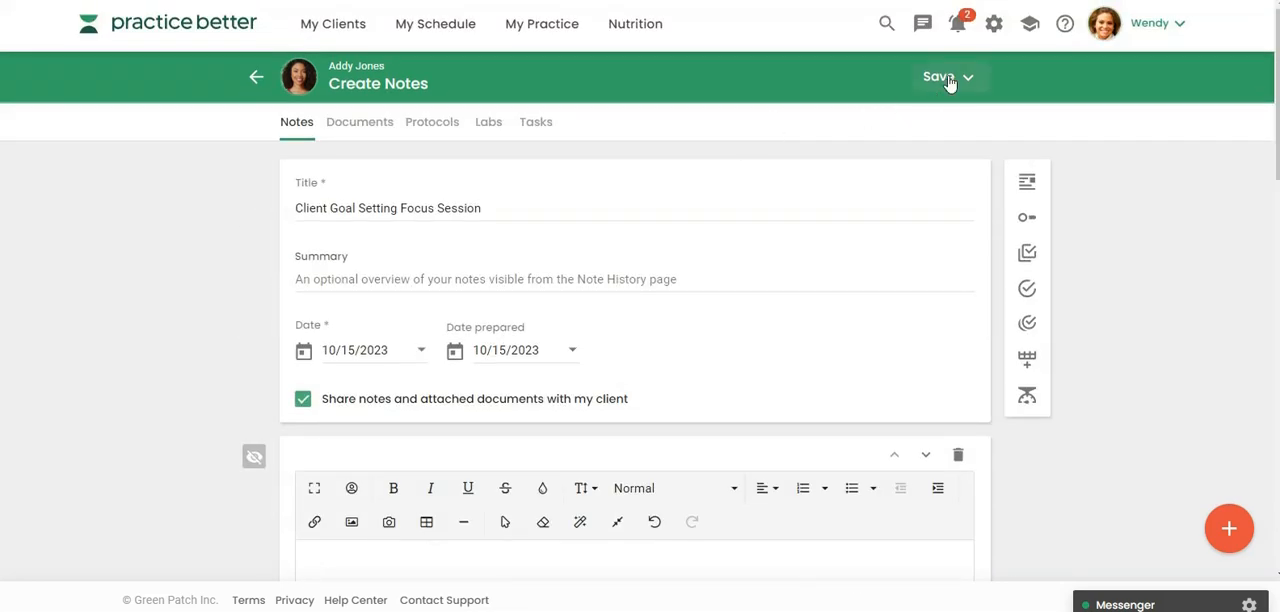
Step: Save the notes and send the client a sharing confirmation
{"action": "left_click", "coordinate": [947, 77]}
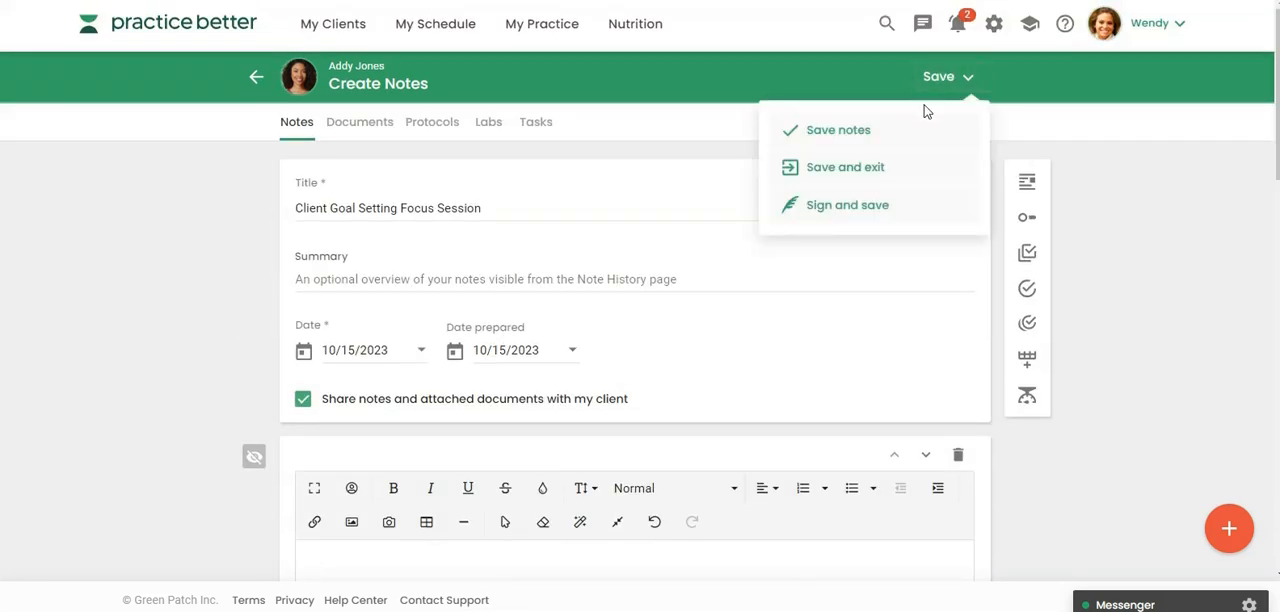
{"action": "left_click", "coordinate": [838, 130]}
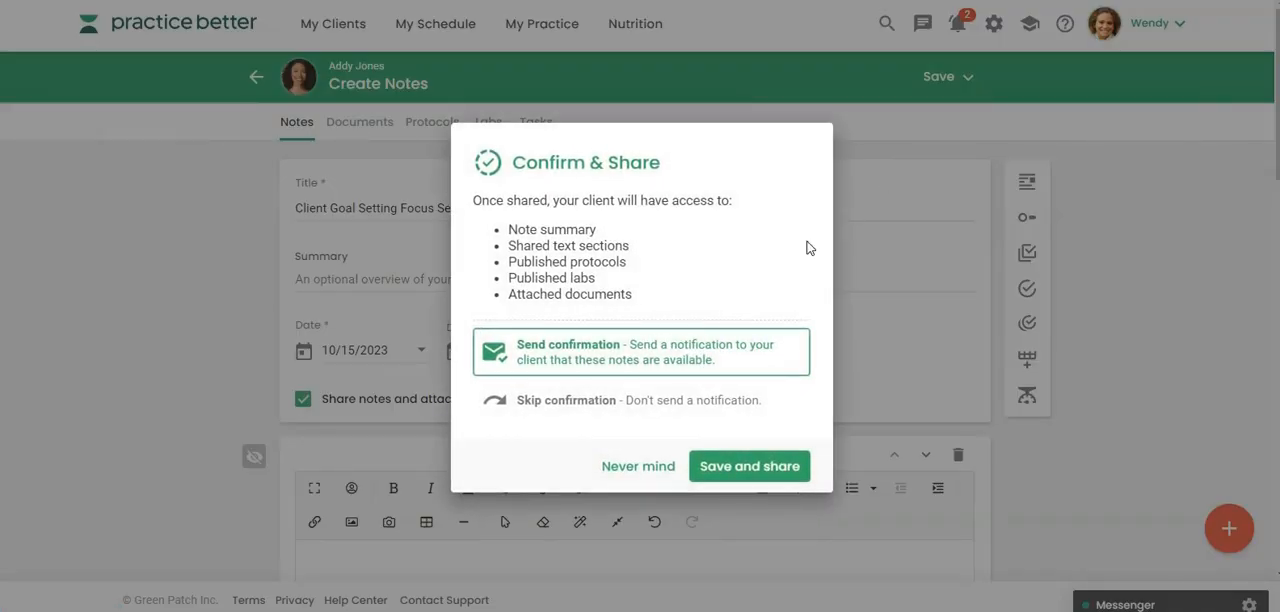
{"action": "mouse_move", "coordinate": [590, 355]}
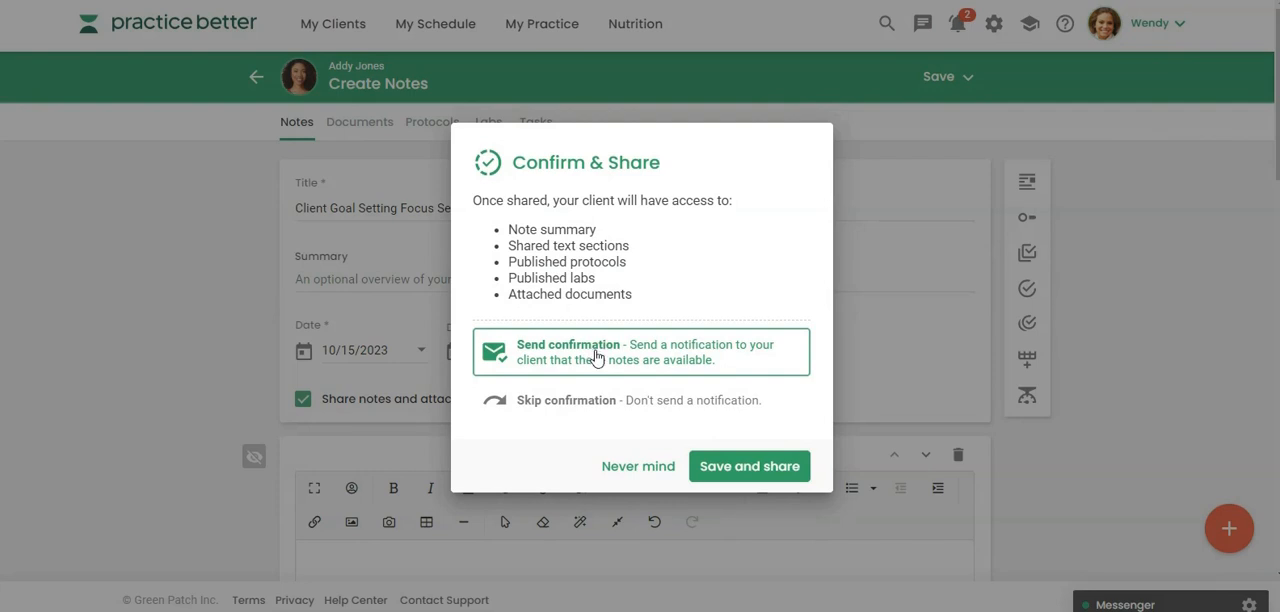
{"action": "left_click", "coordinate": [748, 466]}
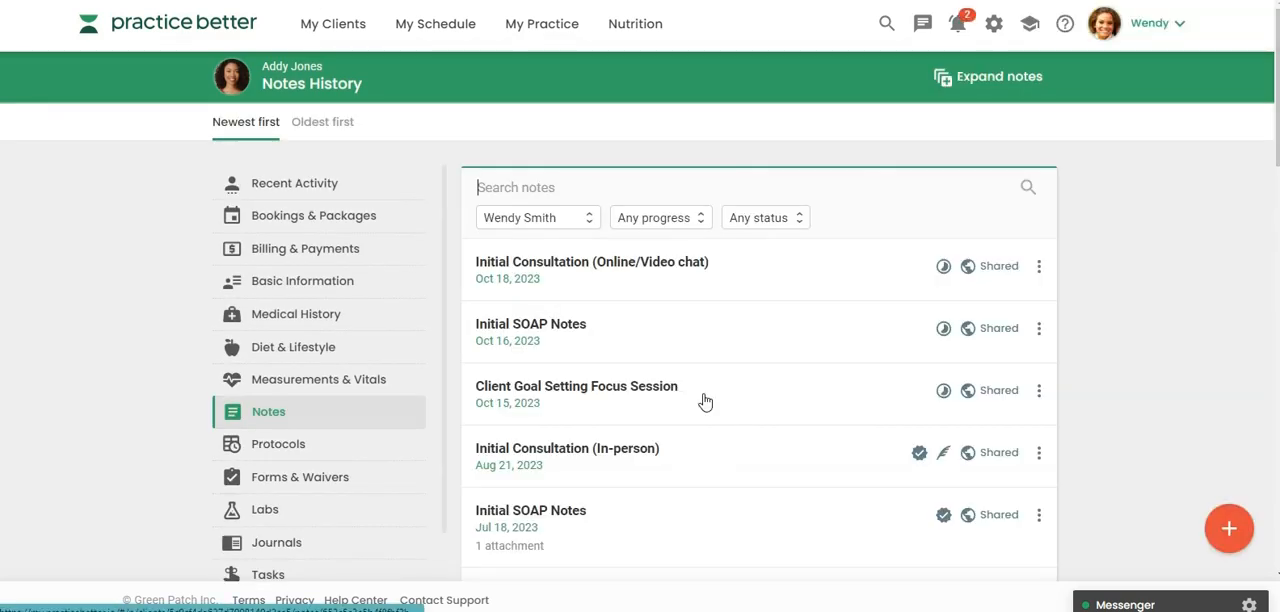
{"action": "mouse_move", "coordinate": [715, 395]}
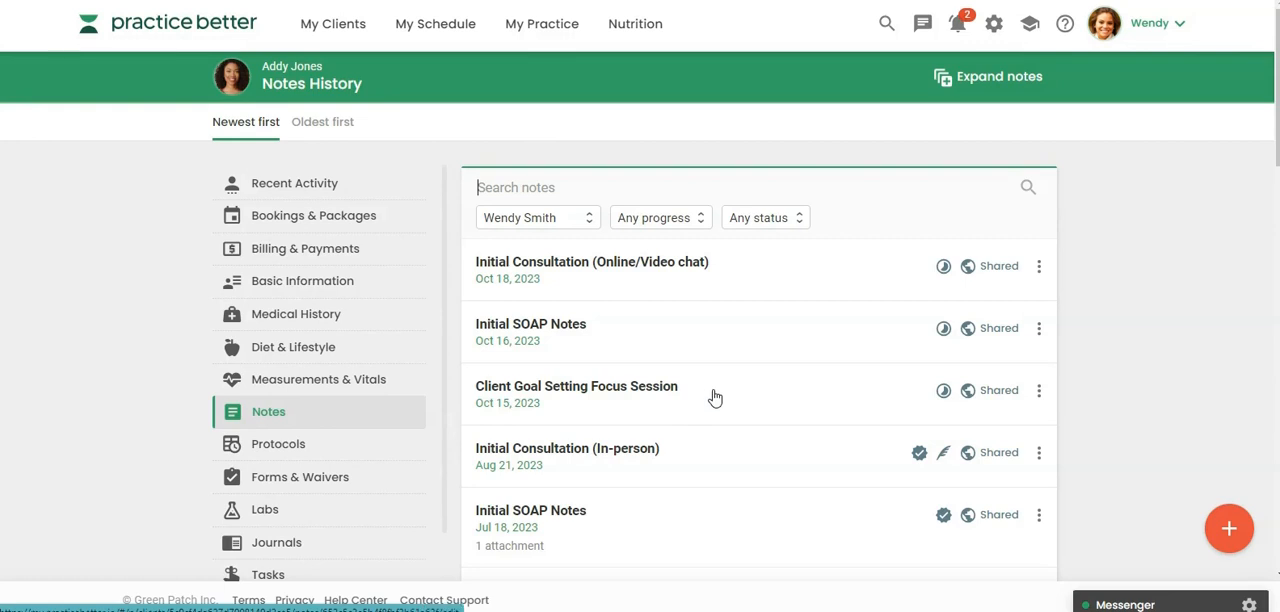